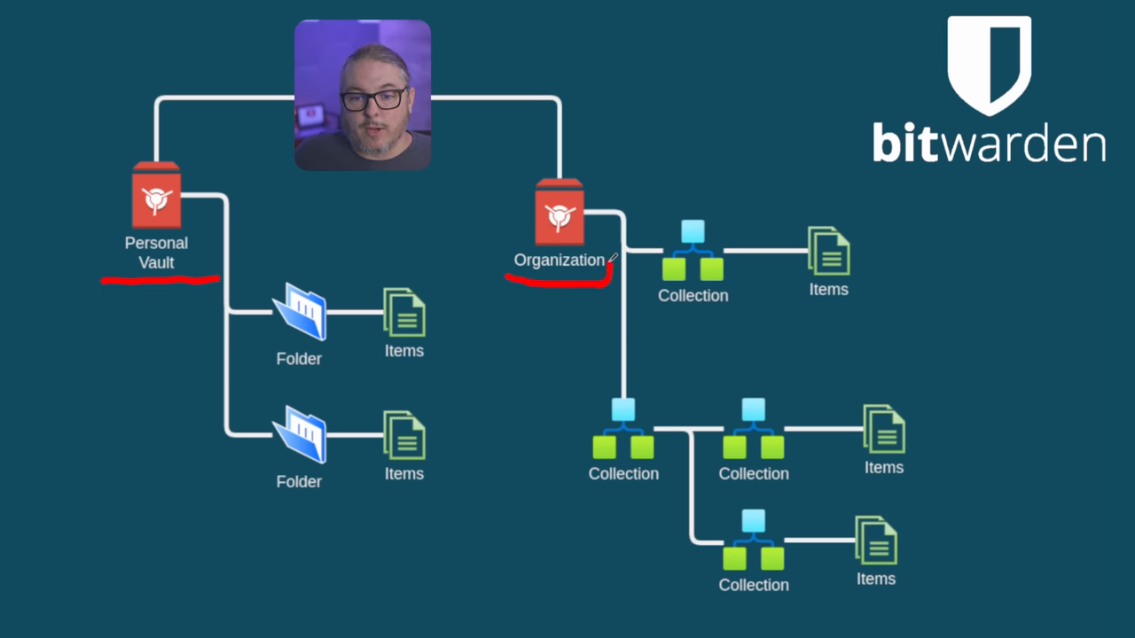
pyautogui.moveTo(344, 324)
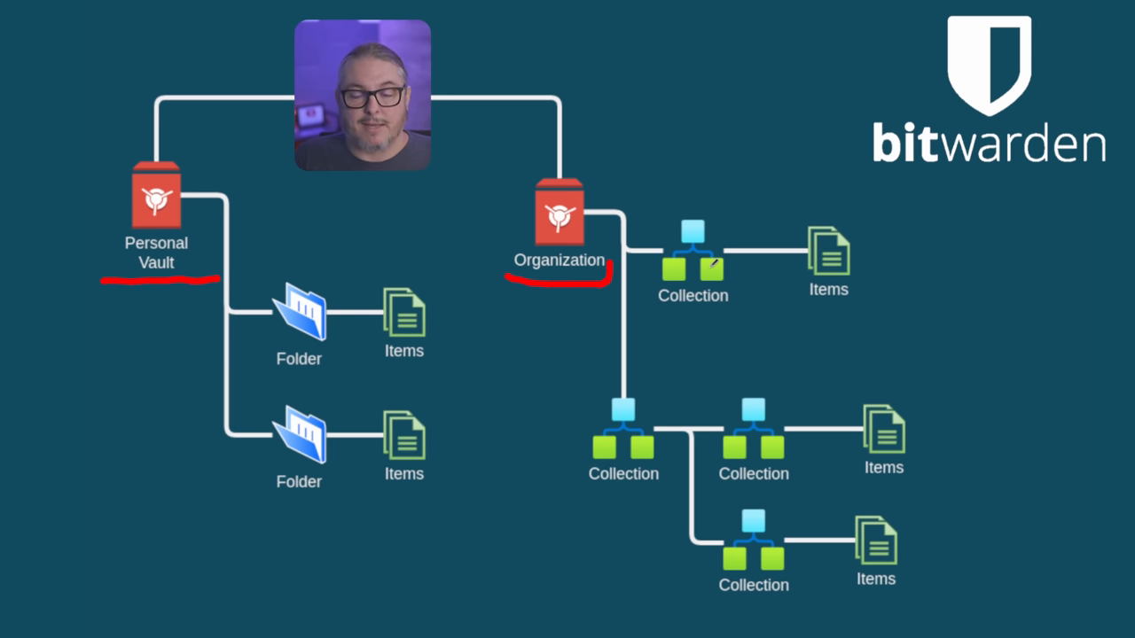
pyautogui.moveTo(833, 260)
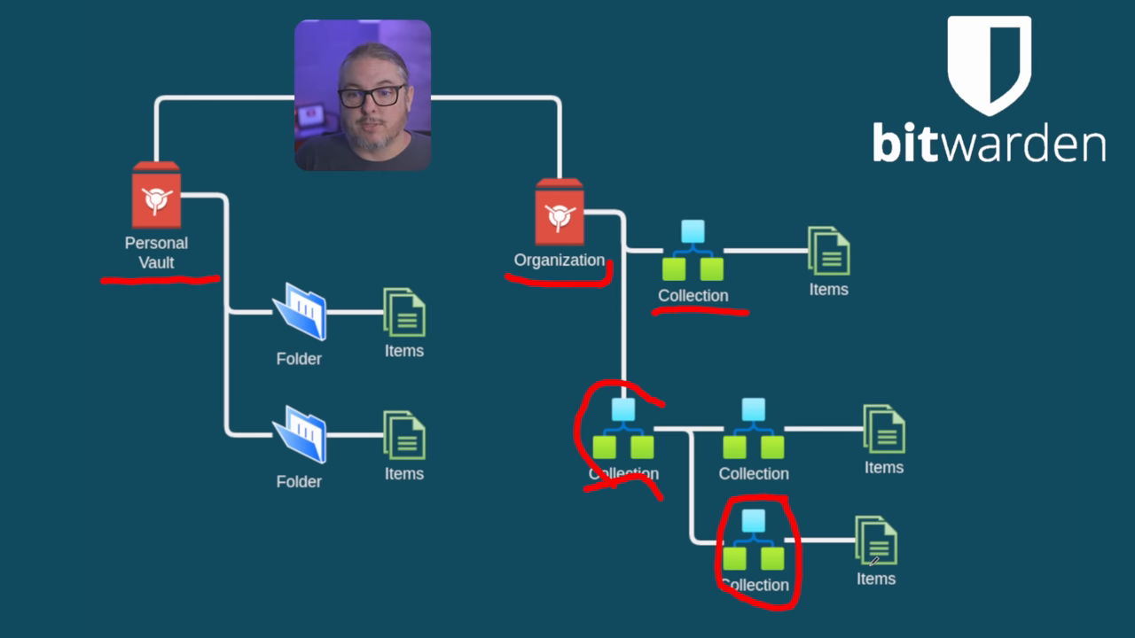
pyautogui.moveTo(781, 148)
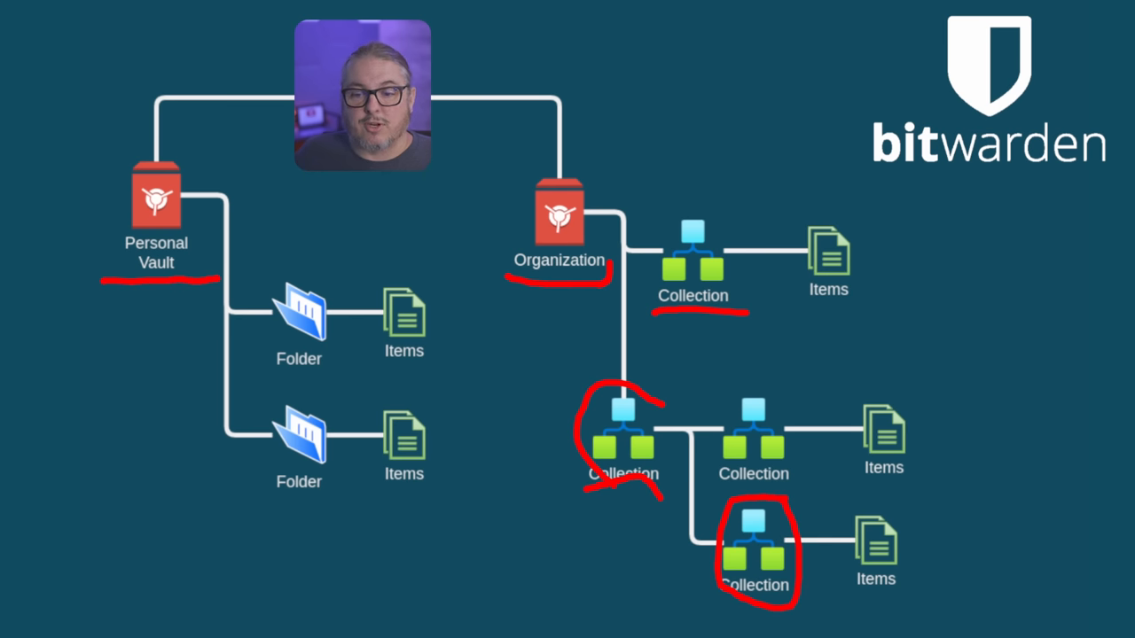
# Open Account Settings > My account for the signed-in user.
pyautogui.moveTo(754, 408); pyautogui.dragTo(842, 479)
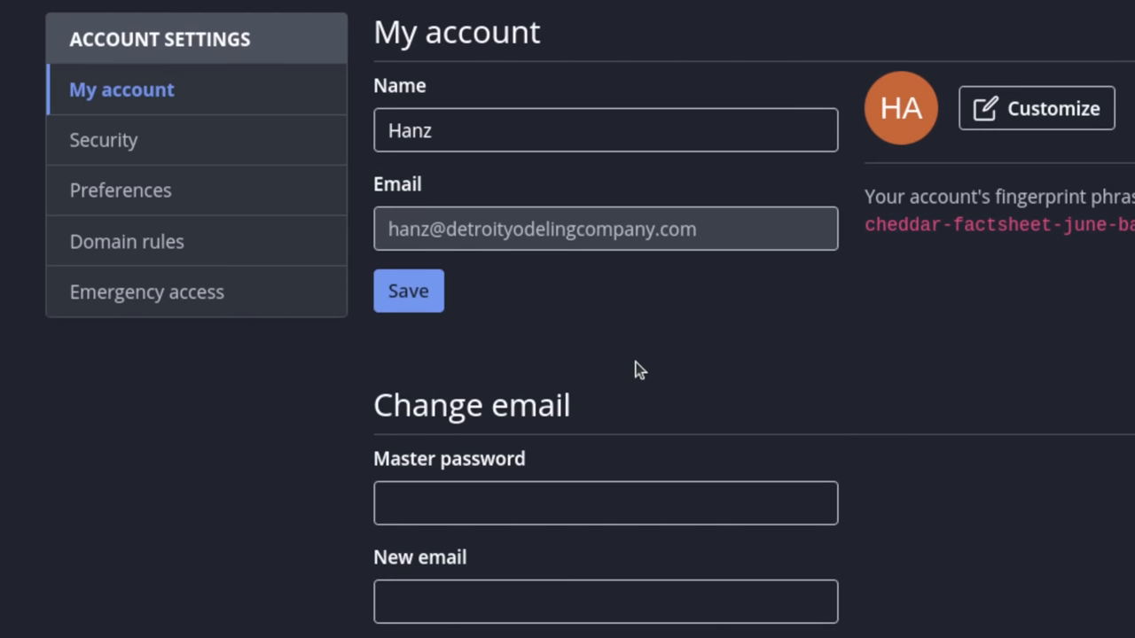
pyautogui.moveTo(616, 365)
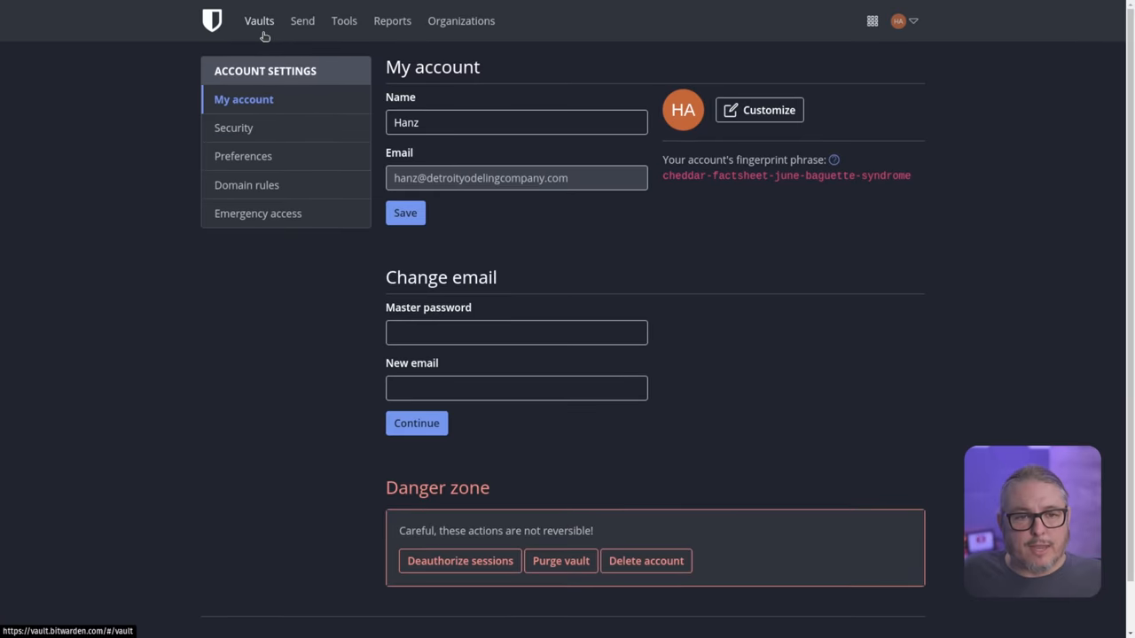
# Look at the New organization form, then go back to the All vaults list.
pyautogui.click(258, 21)
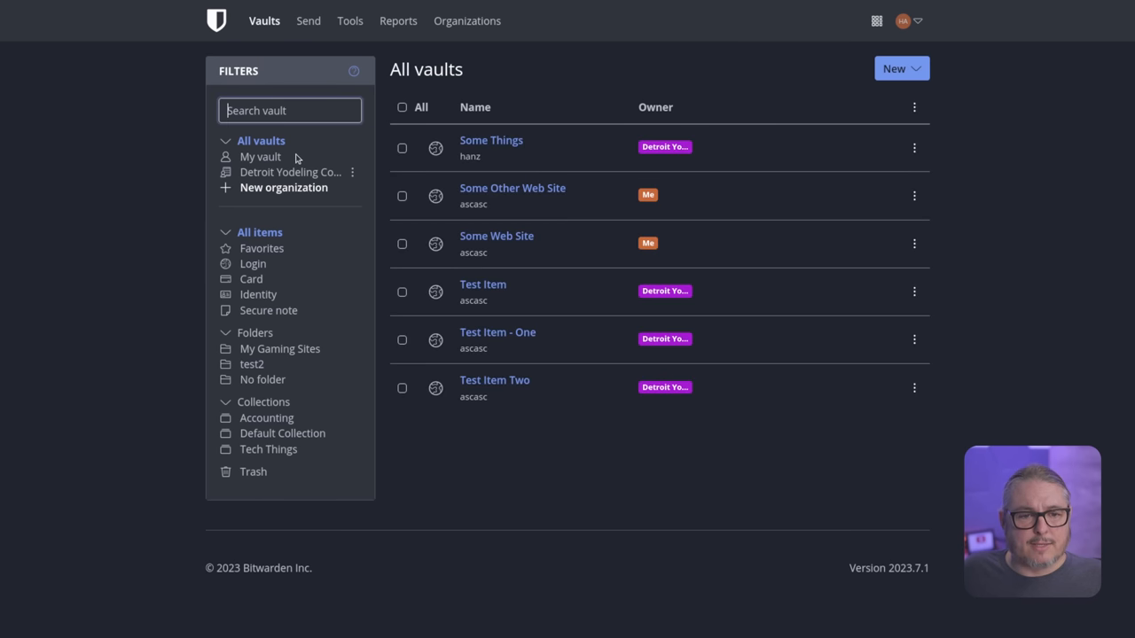
pyautogui.moveTo(641, 355)
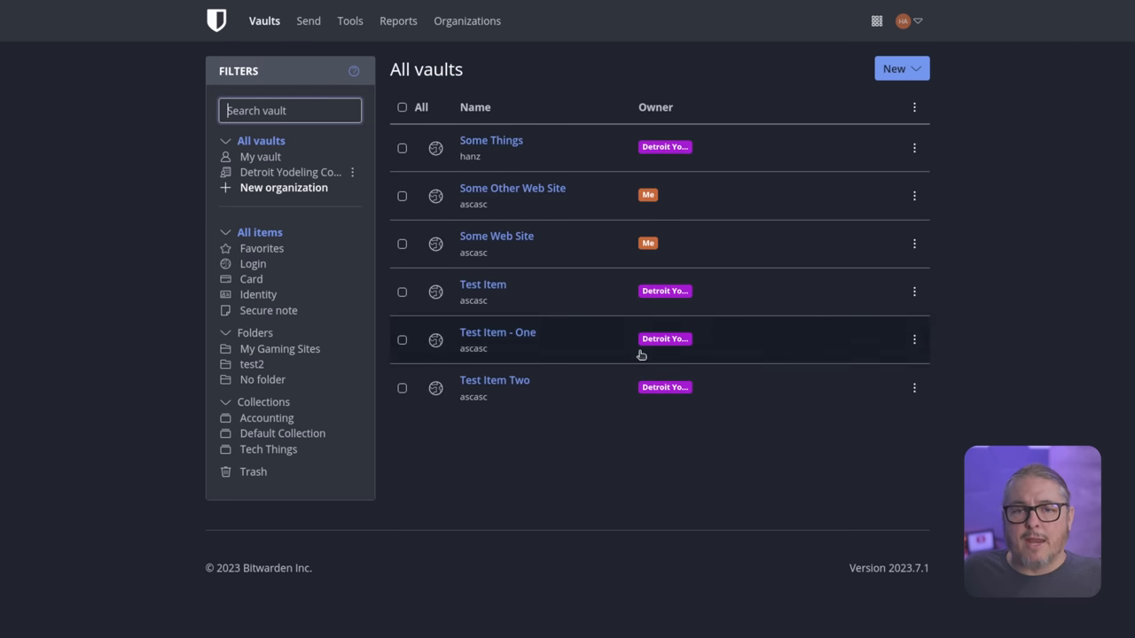
pyautogui.moveTo(273, 172)
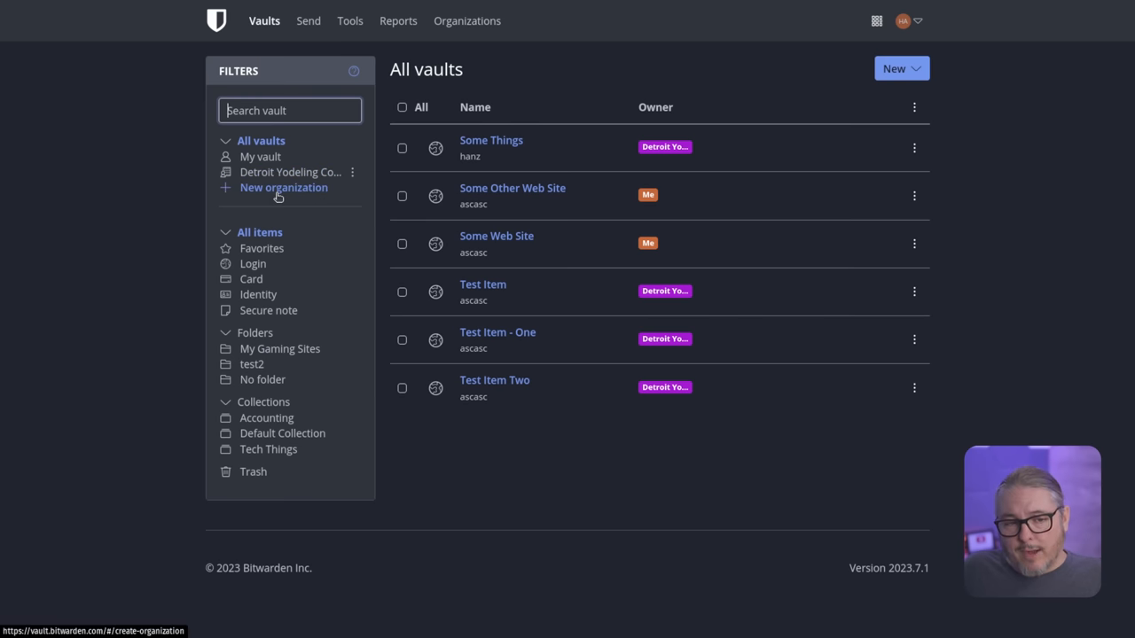
pyautogui.click(283, 187)
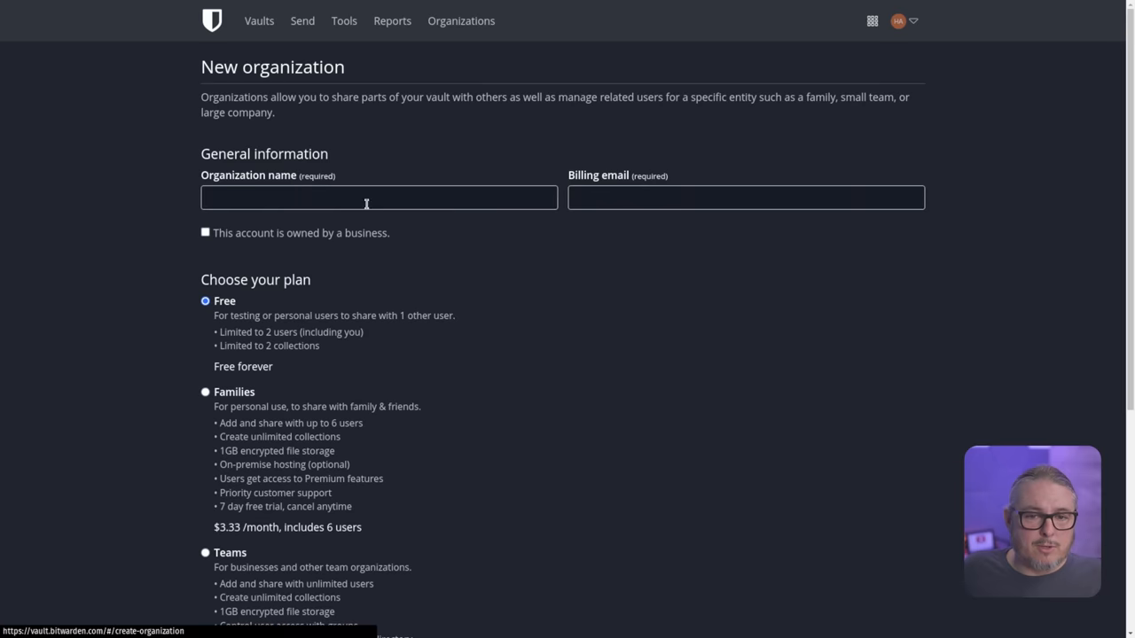
pyautogui.moveTo(354, 122)
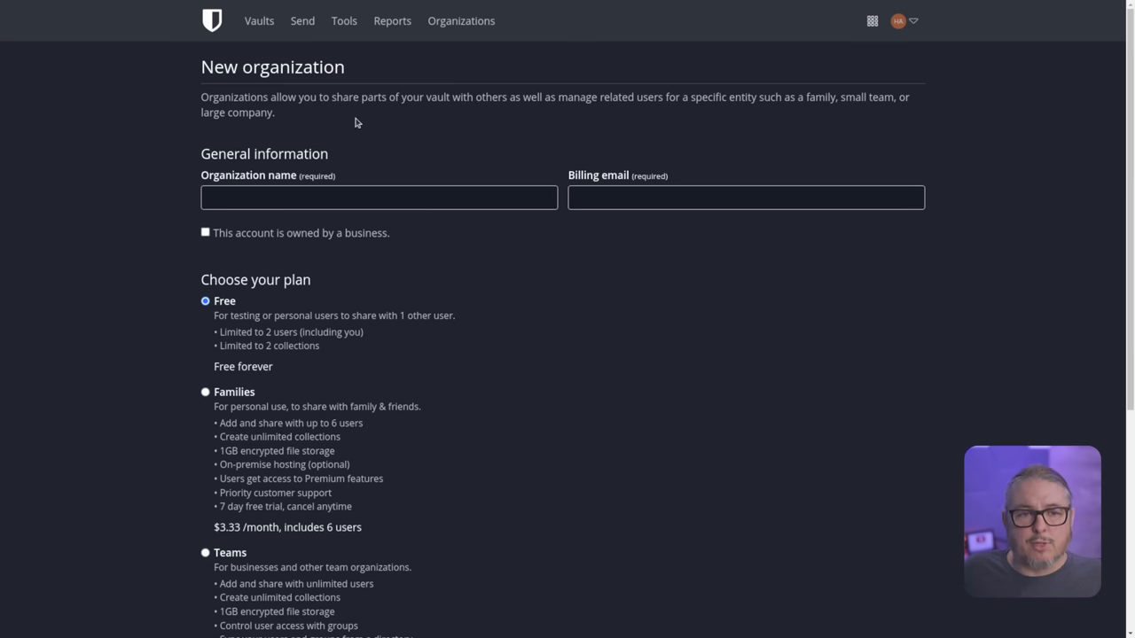
pyautogui.click(258, 20)
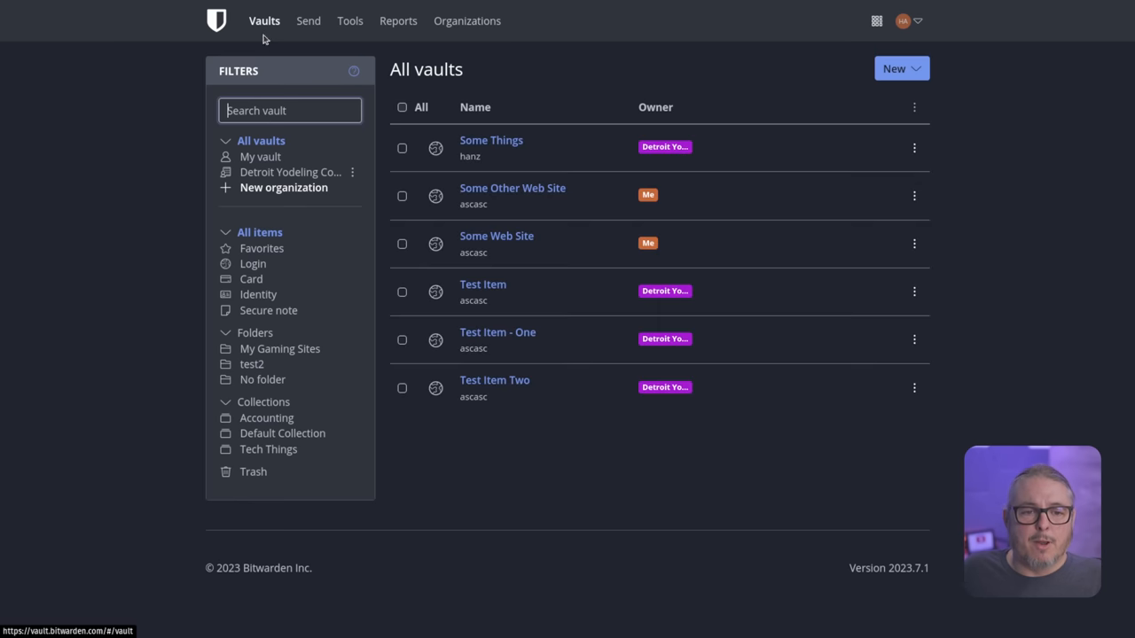
pyautogui.moveTo(654, 107)
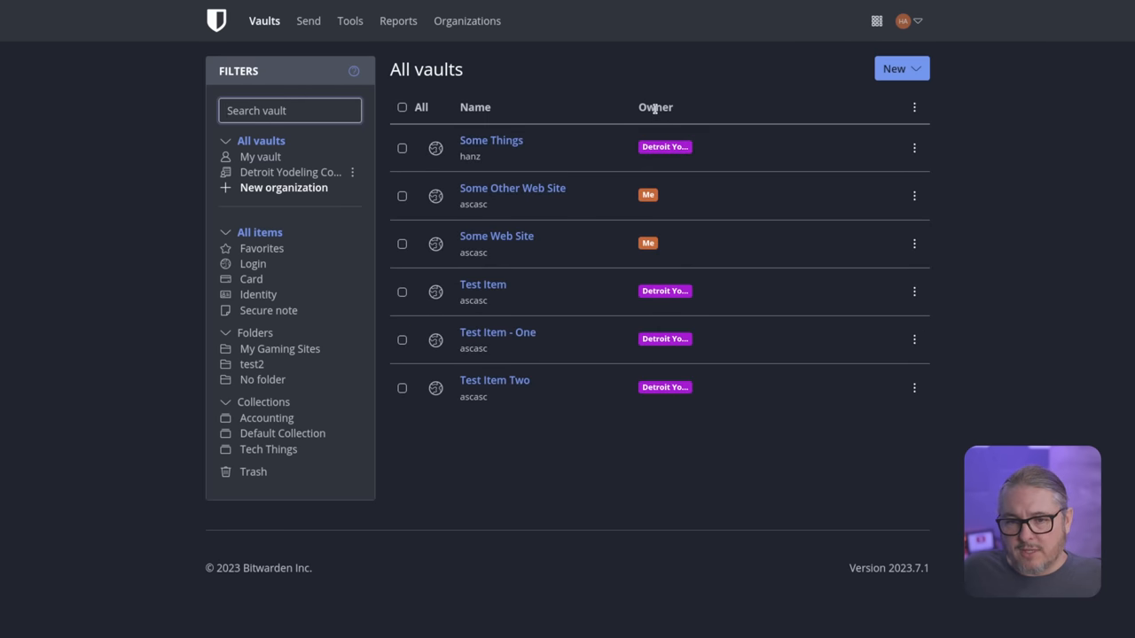
pyautogui.moveTo(491, 140)
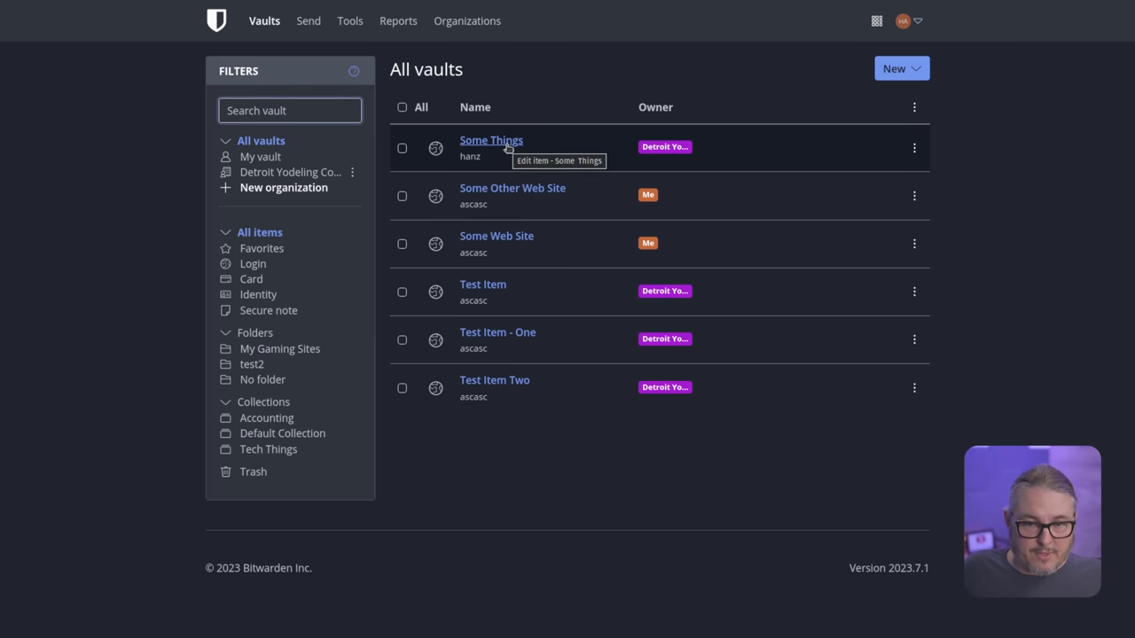
pyautogui.moveTo(666, 147)
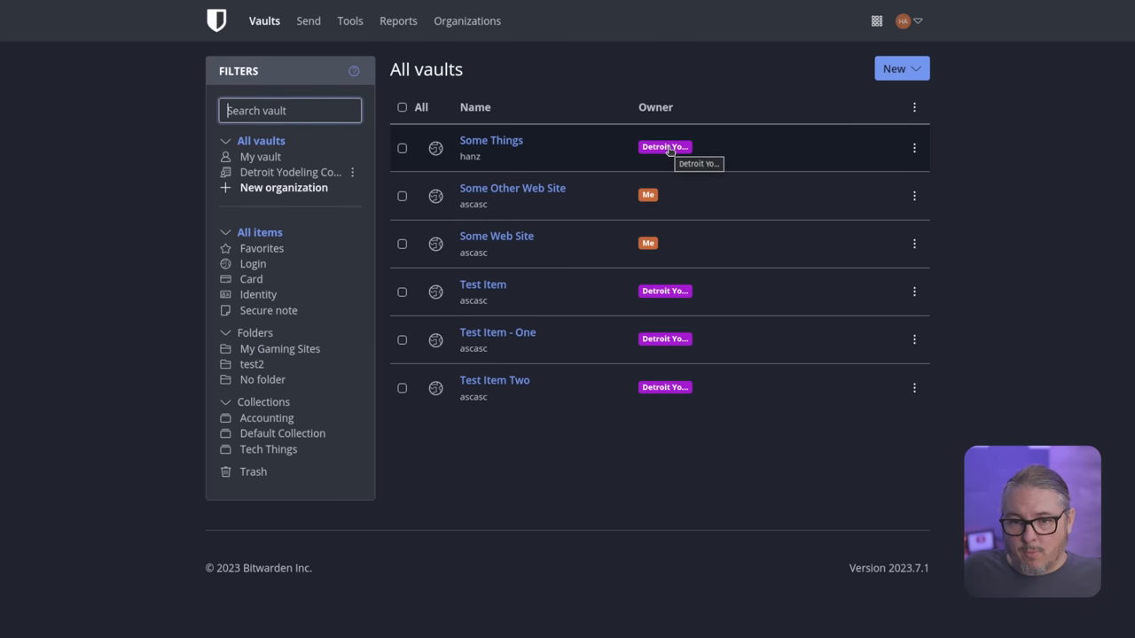
pyautogui.moveTo(512, 188)
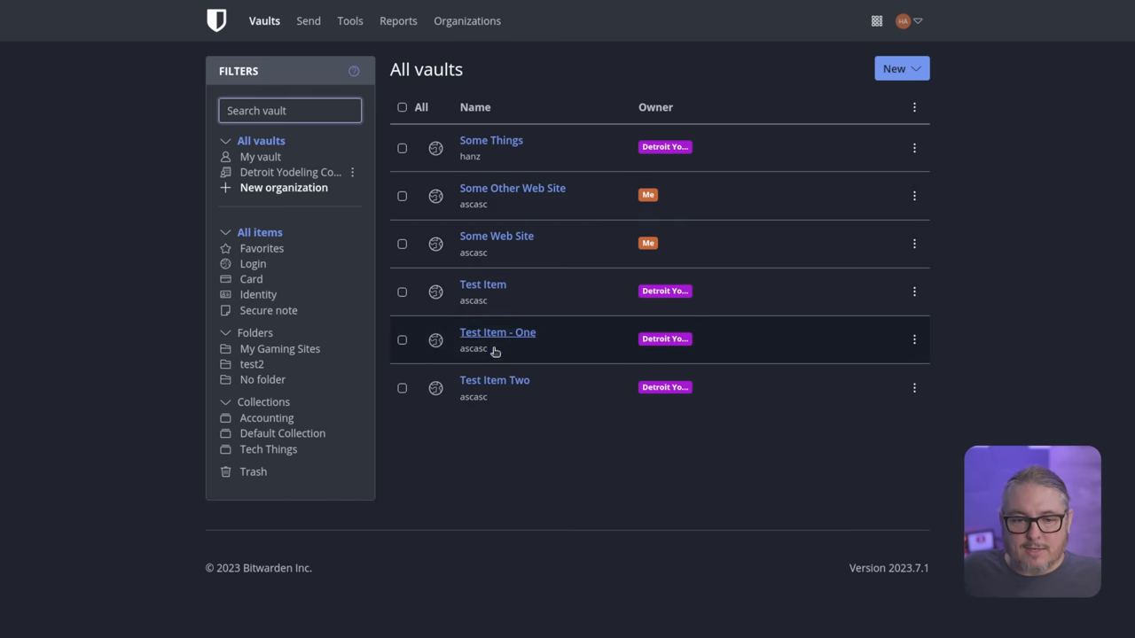
pyautogui.moveTo(291, 177)
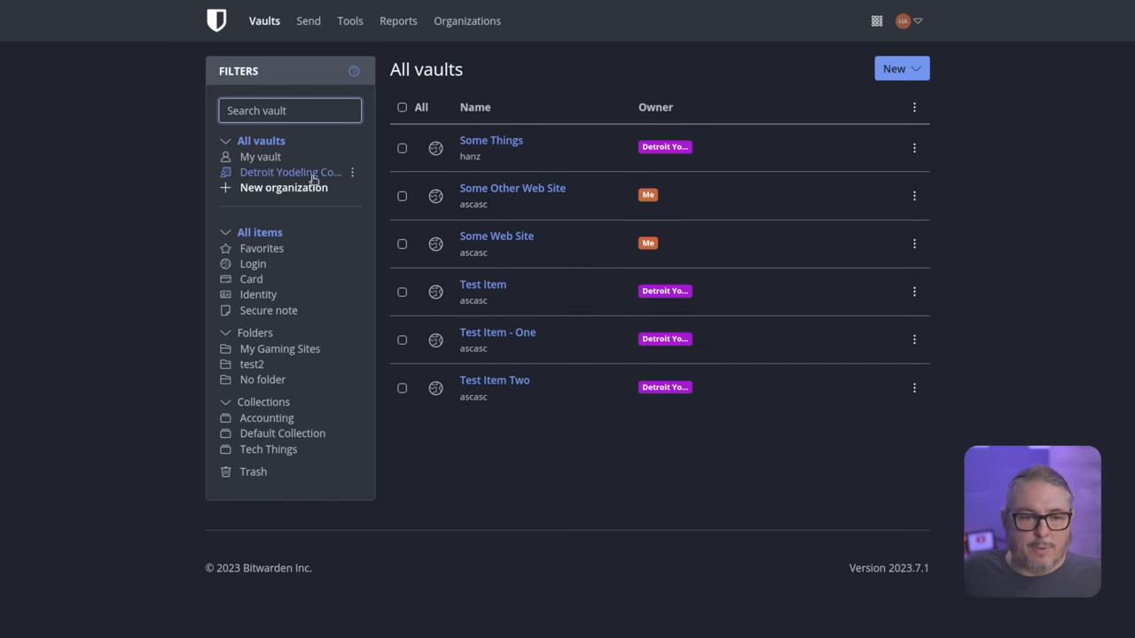
# Filter to the Detroit Yodeling Company vault and edit Some Things' collections.
pyautogui.click(291, 172)
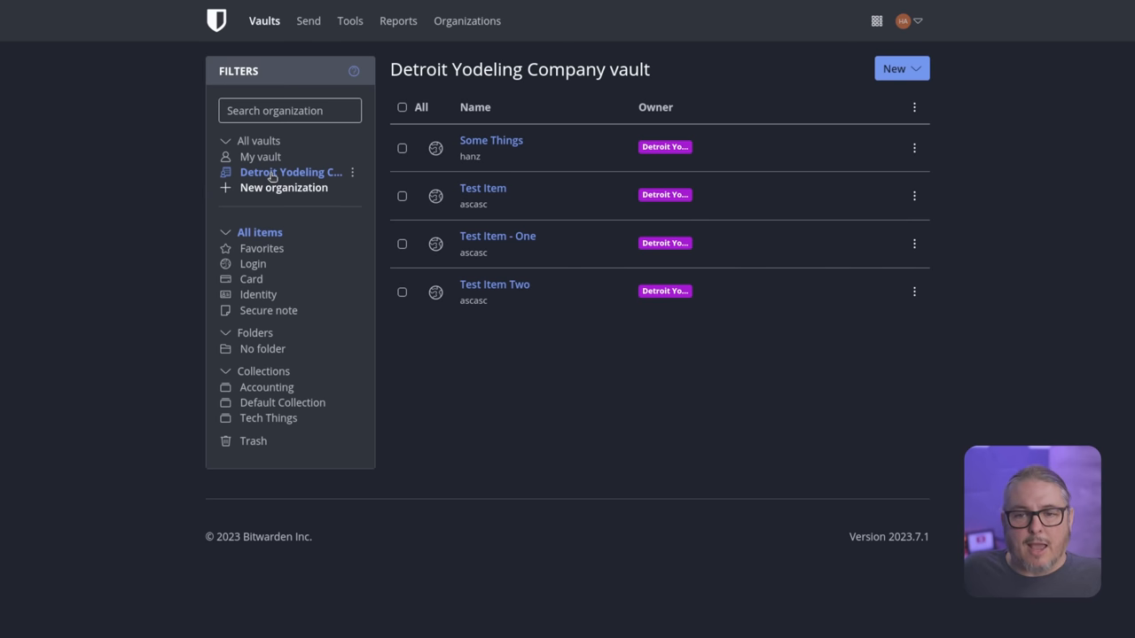
pyautogui.moveTo(635, 283)
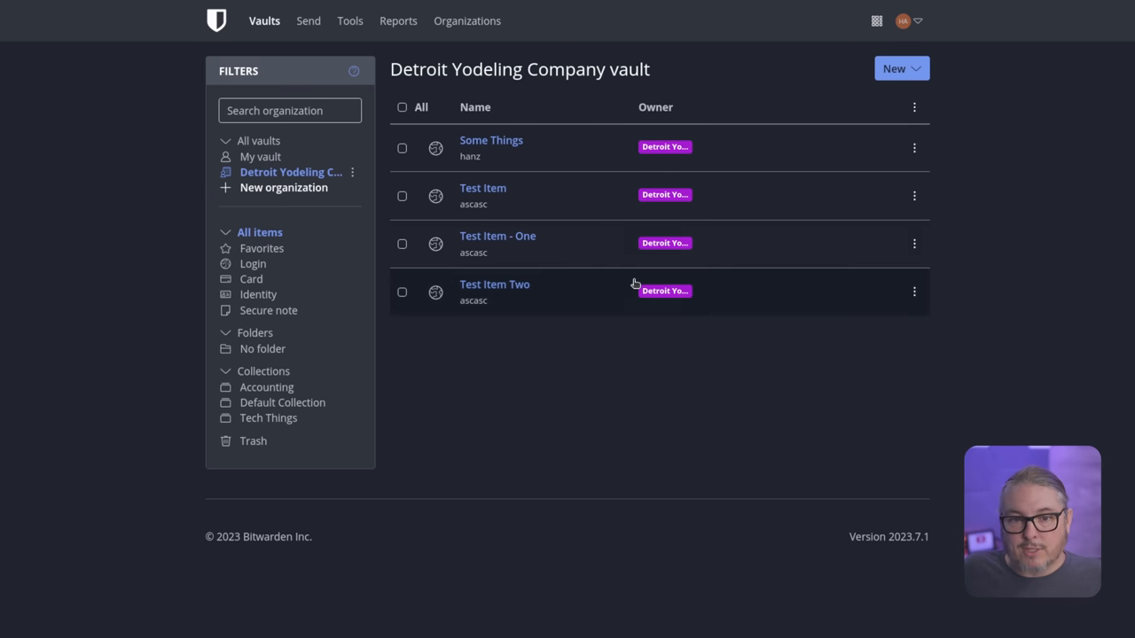
pyautogui.click(914, 147)
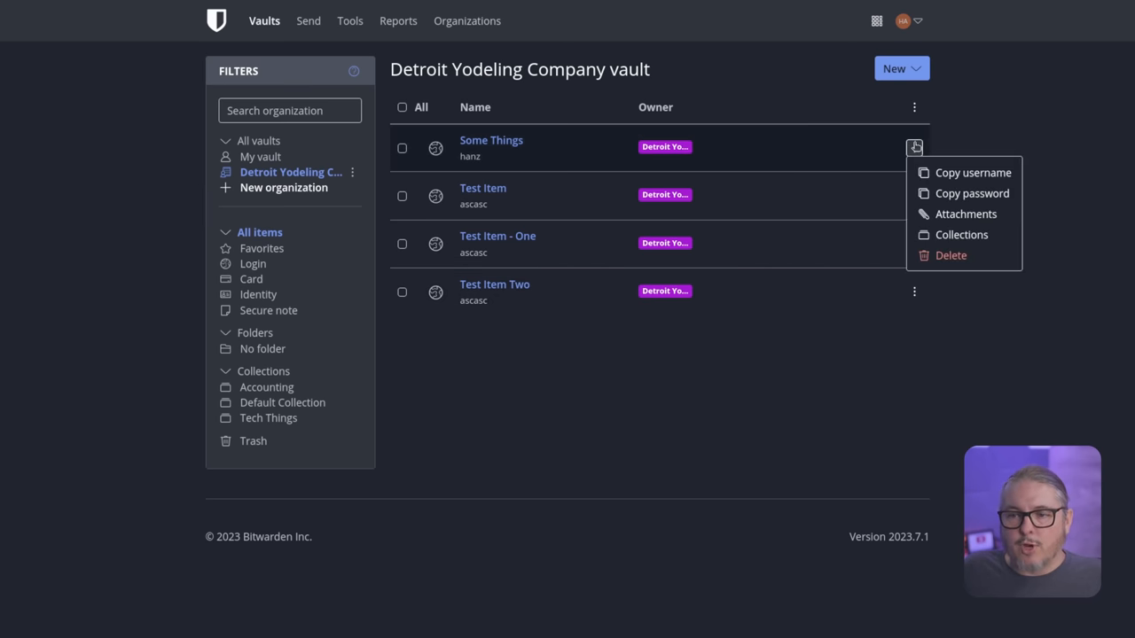
pyautogui.click(960, 234)
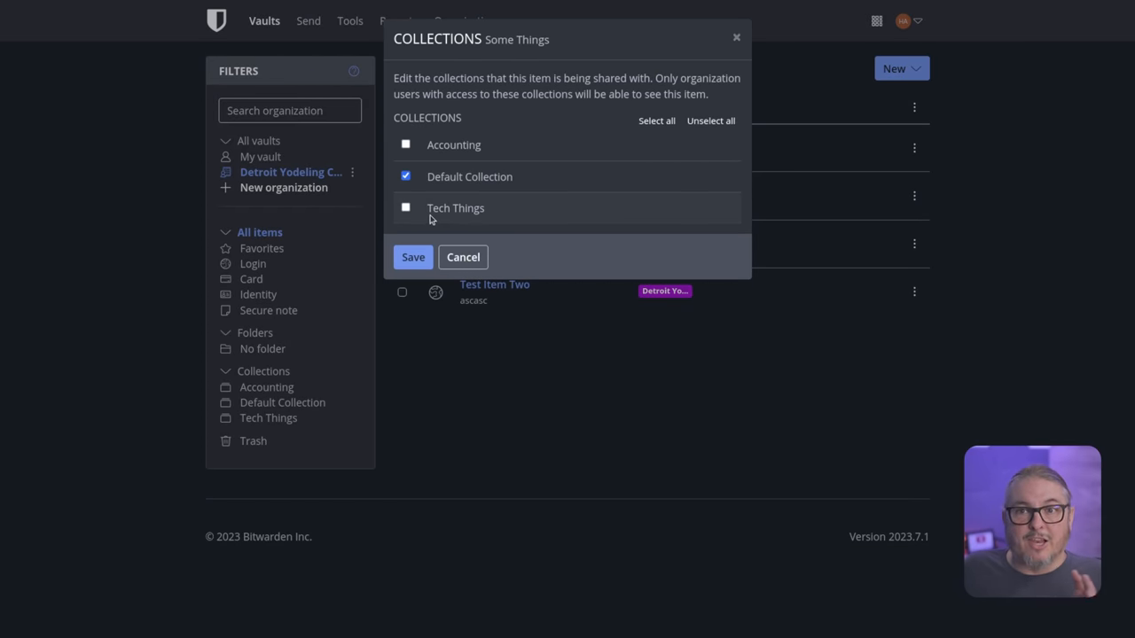
pyautogui.moveTo(442, 167)
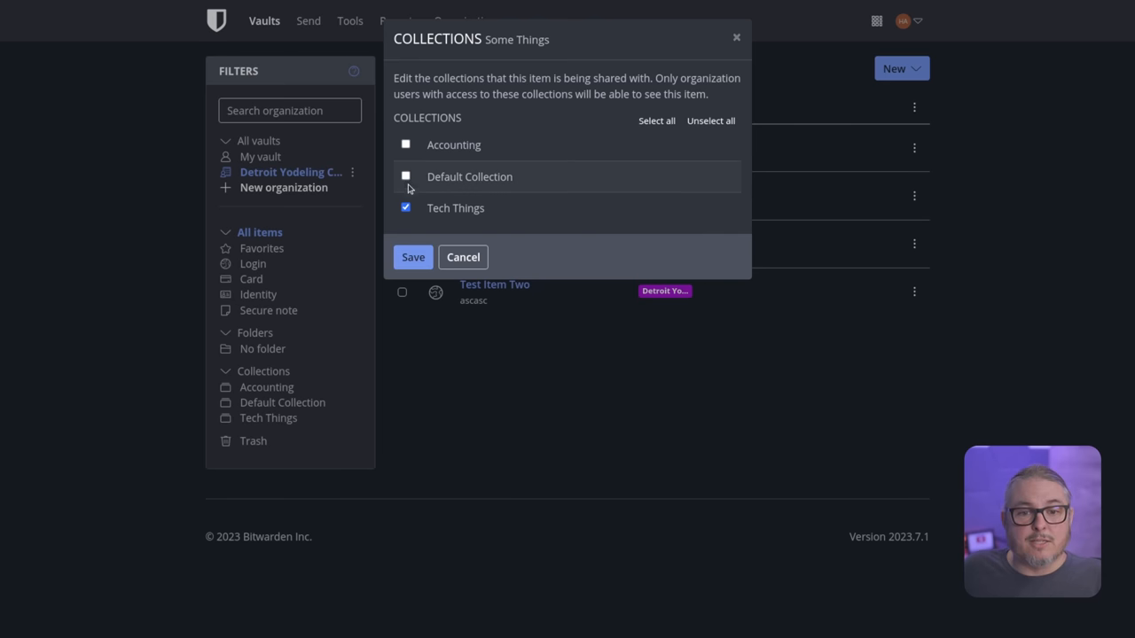
# Assign Some Things to Accounting and Tech Things, dropping Default Collection, and save.
pyautogui.click(658, 120)
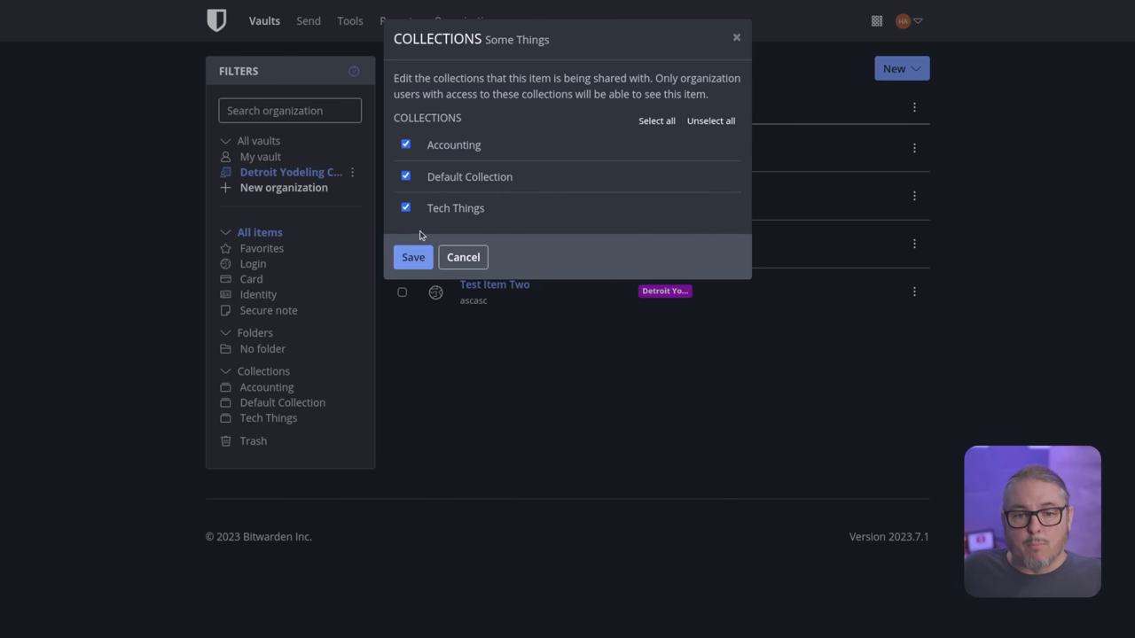
pyautogui.click(404, 175)
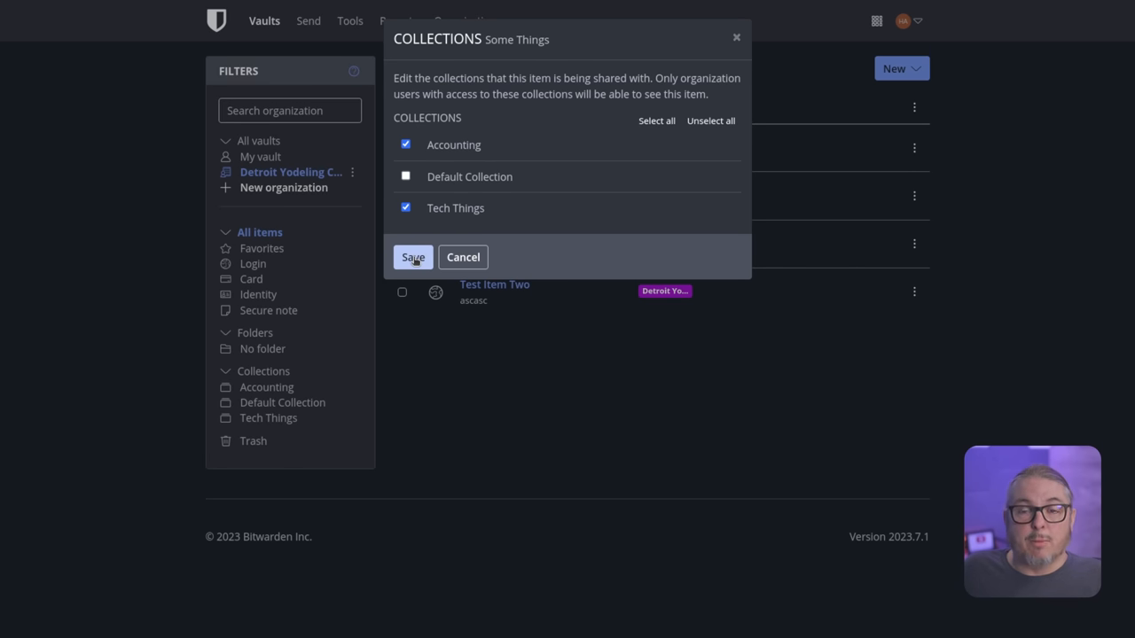
pyautogui.moveTo(409, 240)
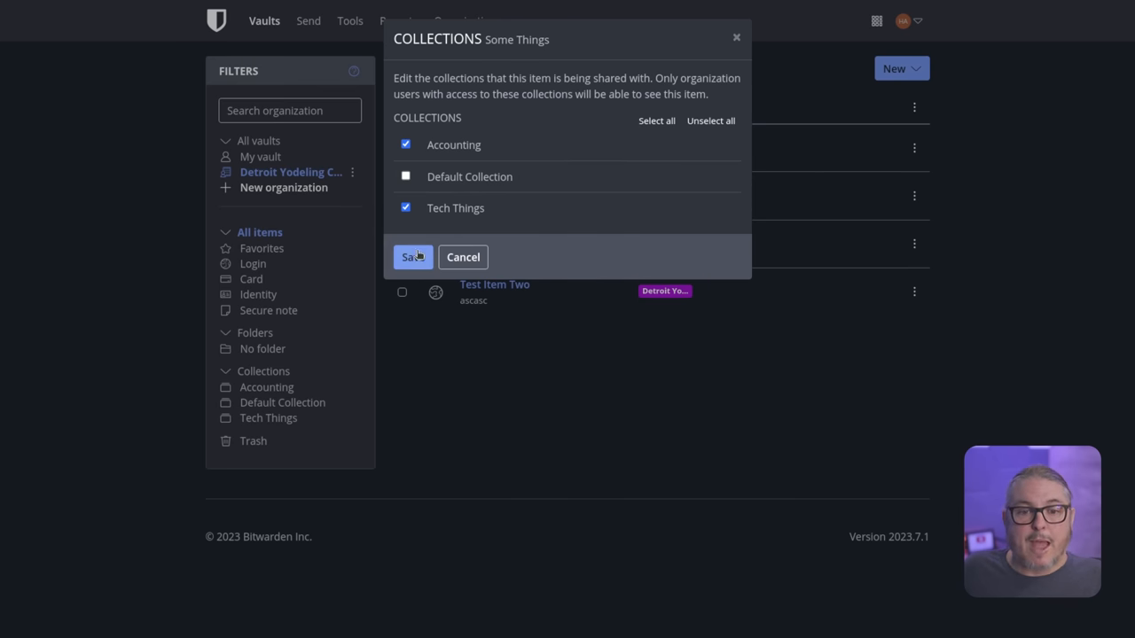
pyautogui.click(412, 257)
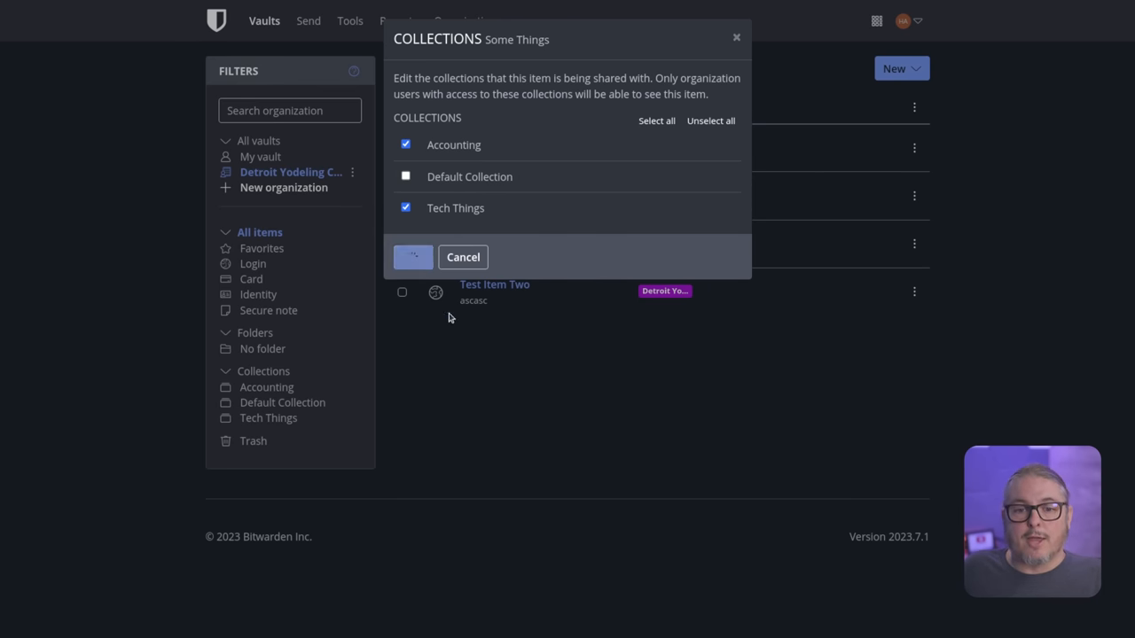
pyautogui.click(412, 257)
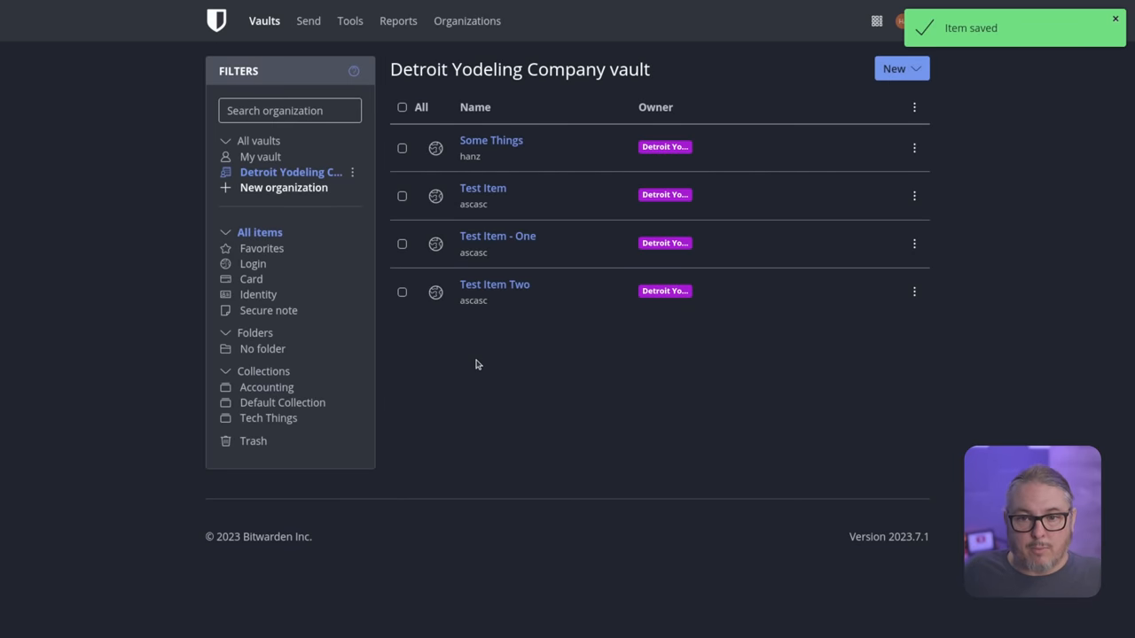
pyautogui.click(490, 140)
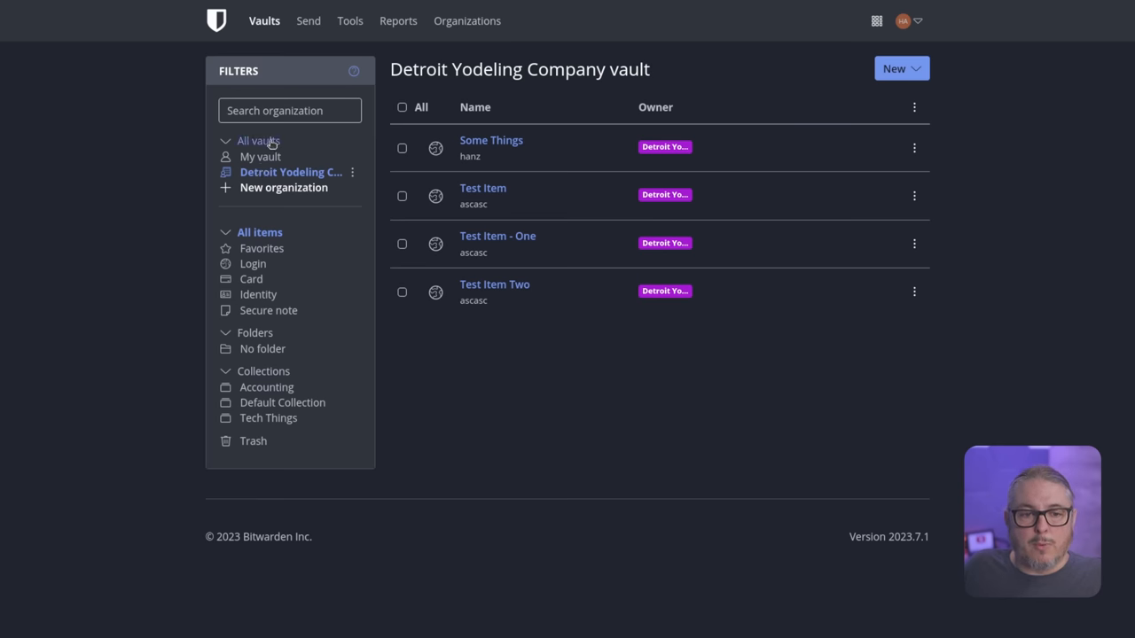
# Move Some Other Web Site into Detroit Yodeling Company's Accounting collection.
pyautogui.click(260, 140)
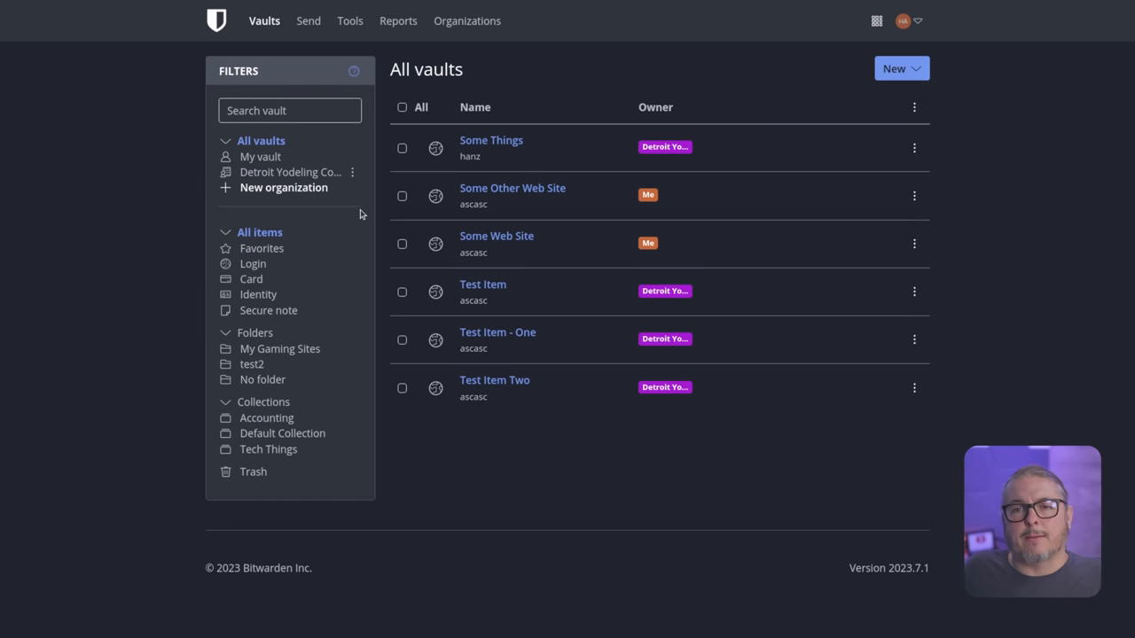
pyautogui.moveTo(560, 257)
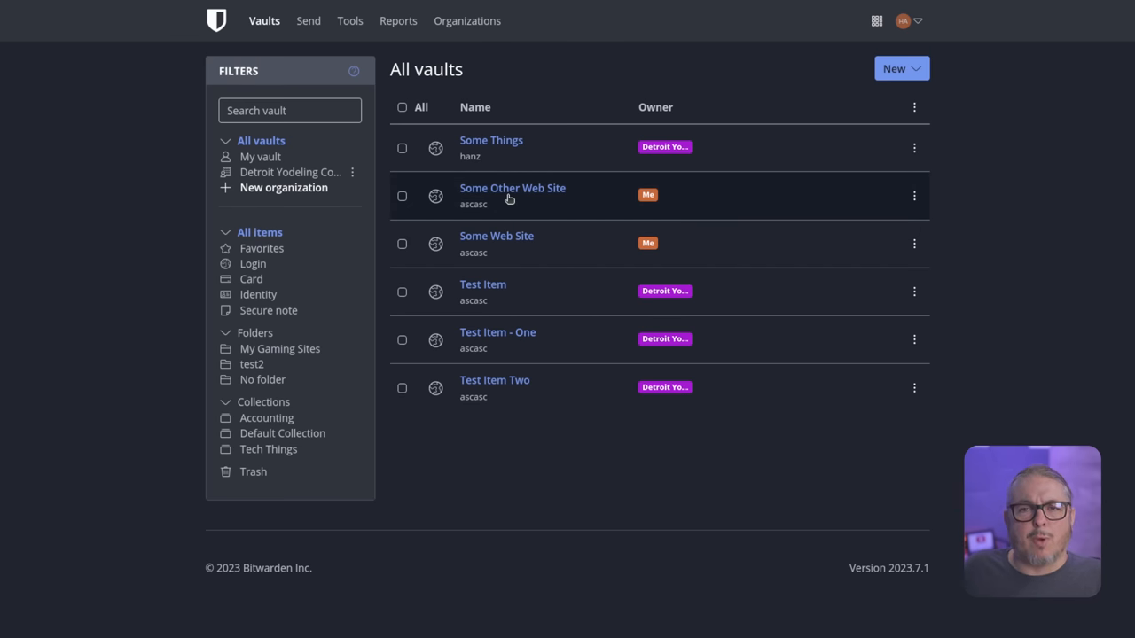
pyautogui.moveTo(914, 196)
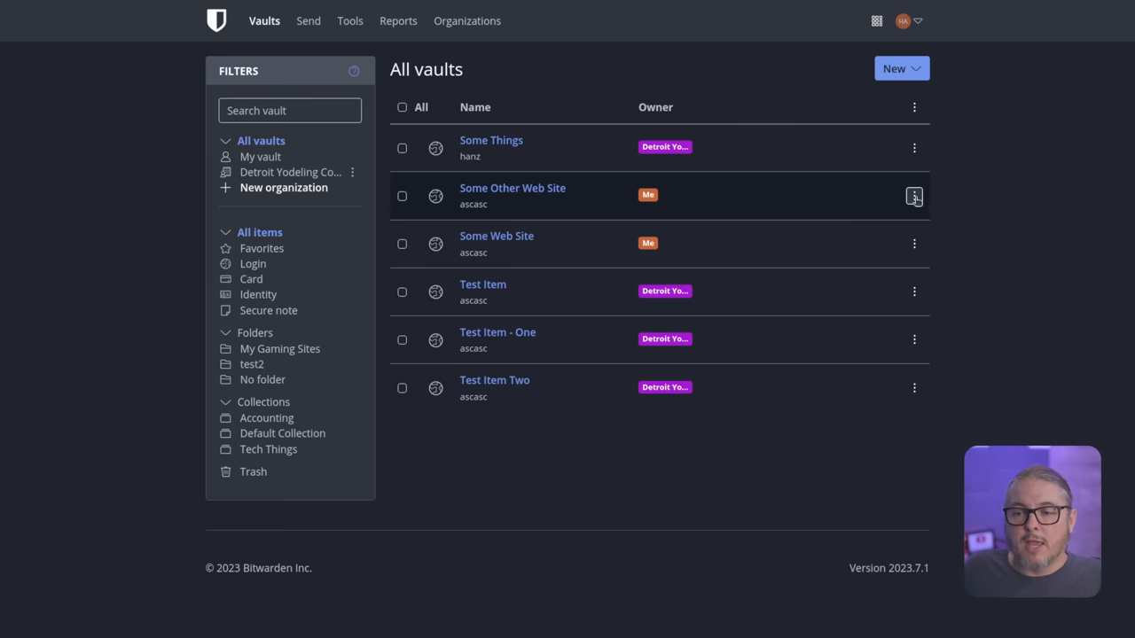
pyautogui.click(913, 195)
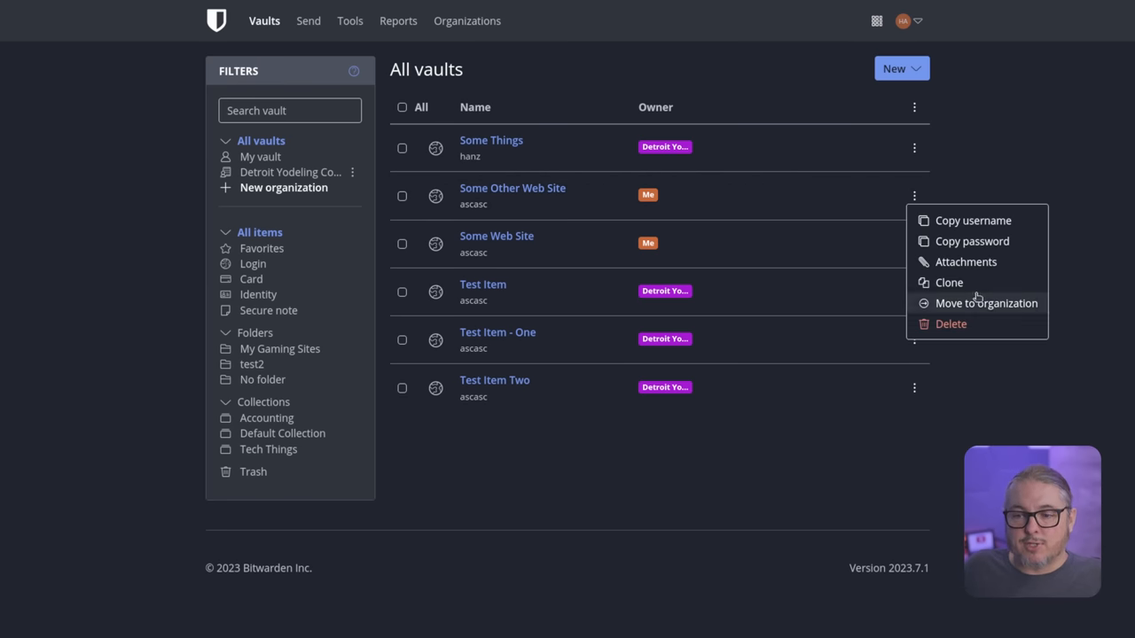
pyautogui.click(987, 304)
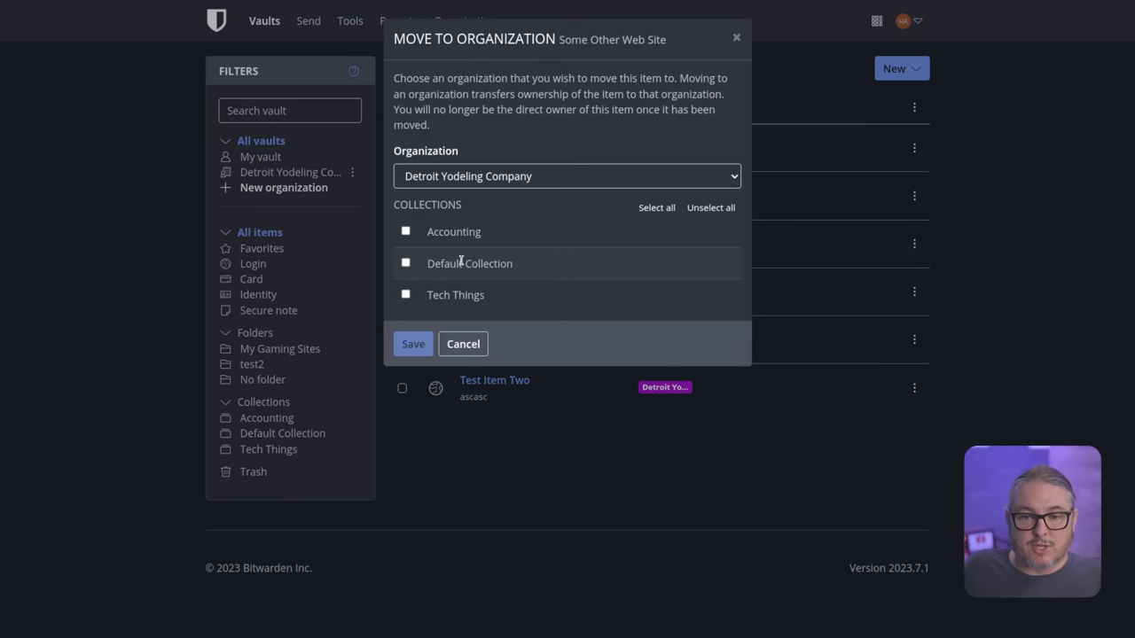
pyautogui.click(406, 231)
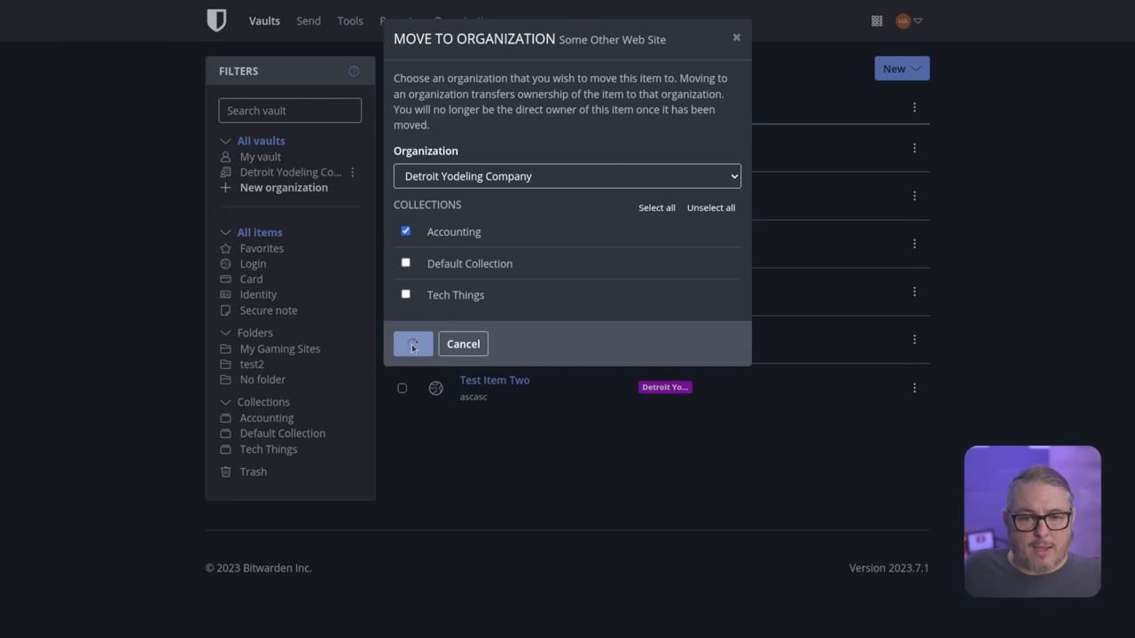
pyautogui.click(412, 343)
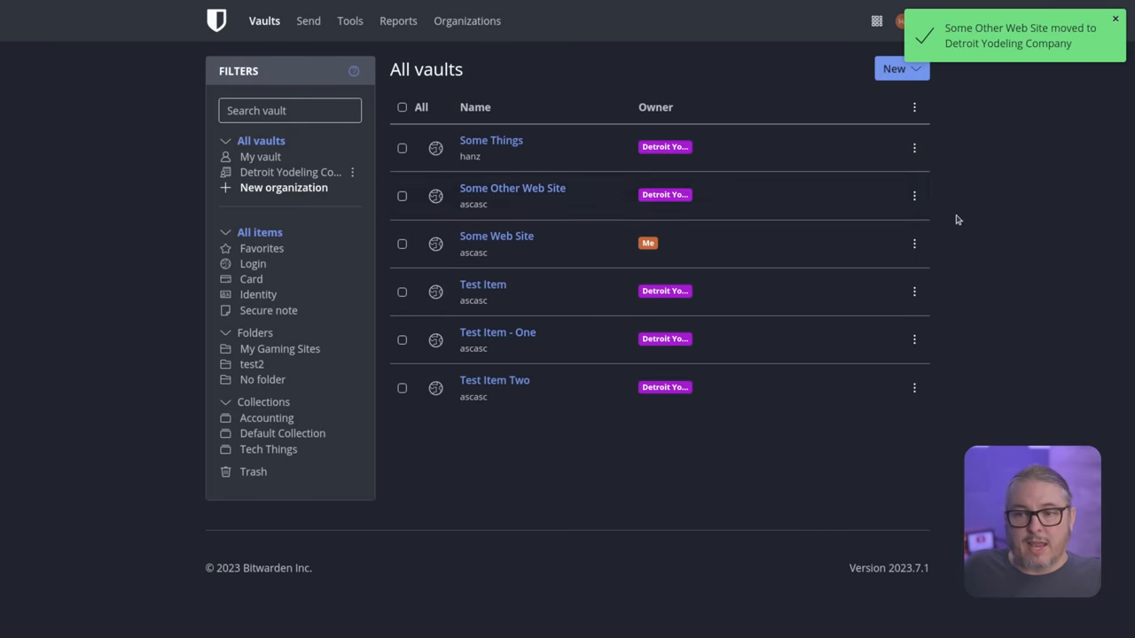
pyautogui.moveTo(914, 196)
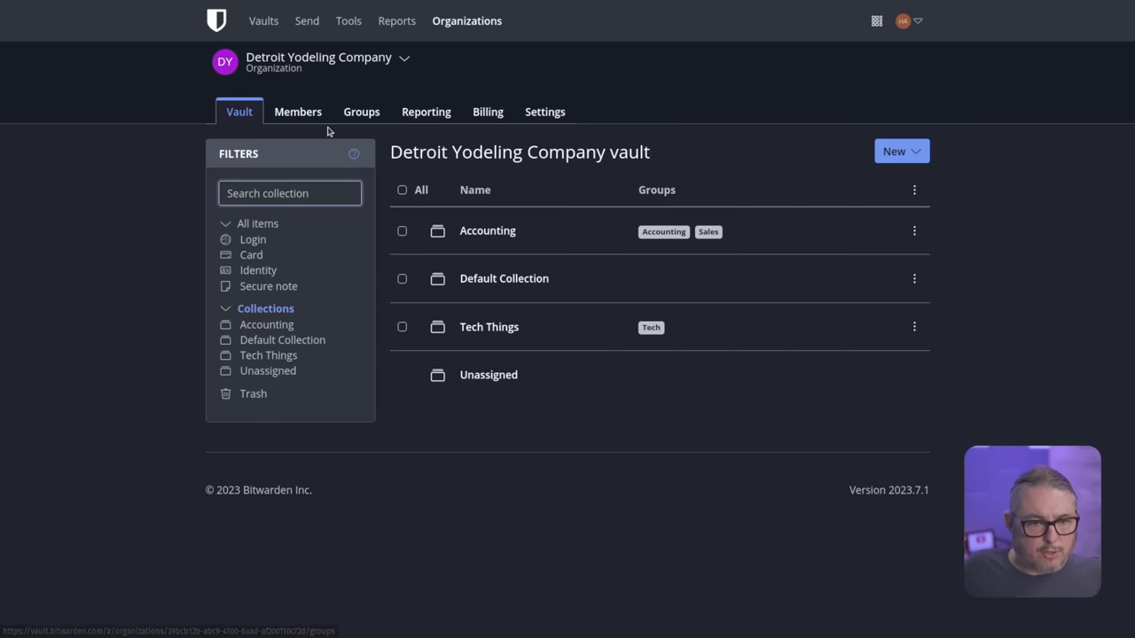
pyautogui.moveTo(662, 241)
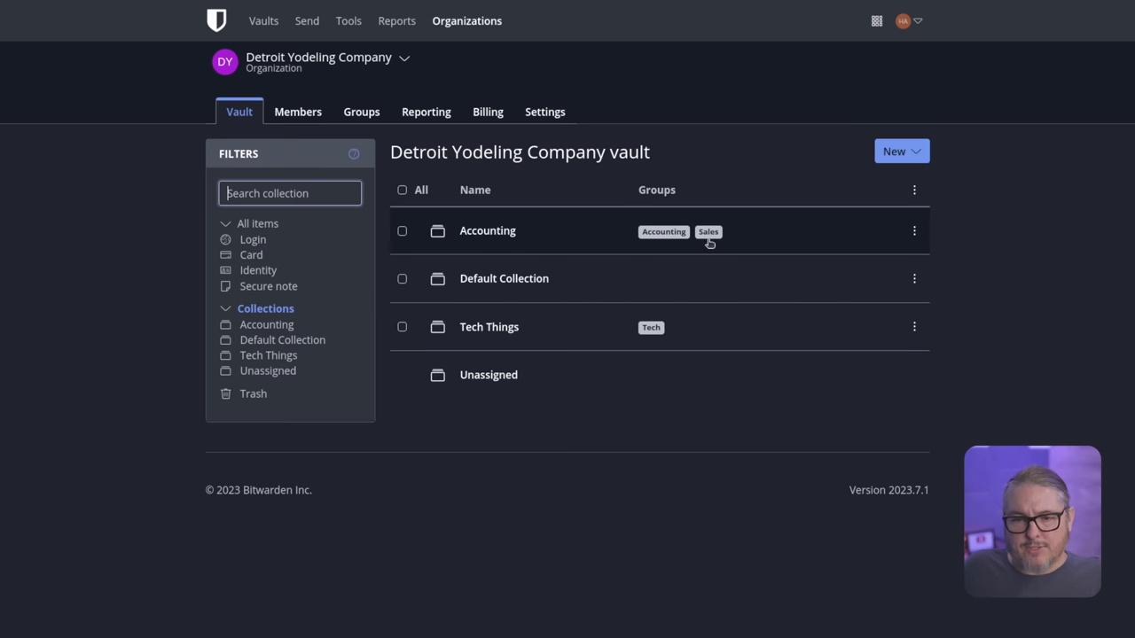
pyautogui.moveTo(490, 286)
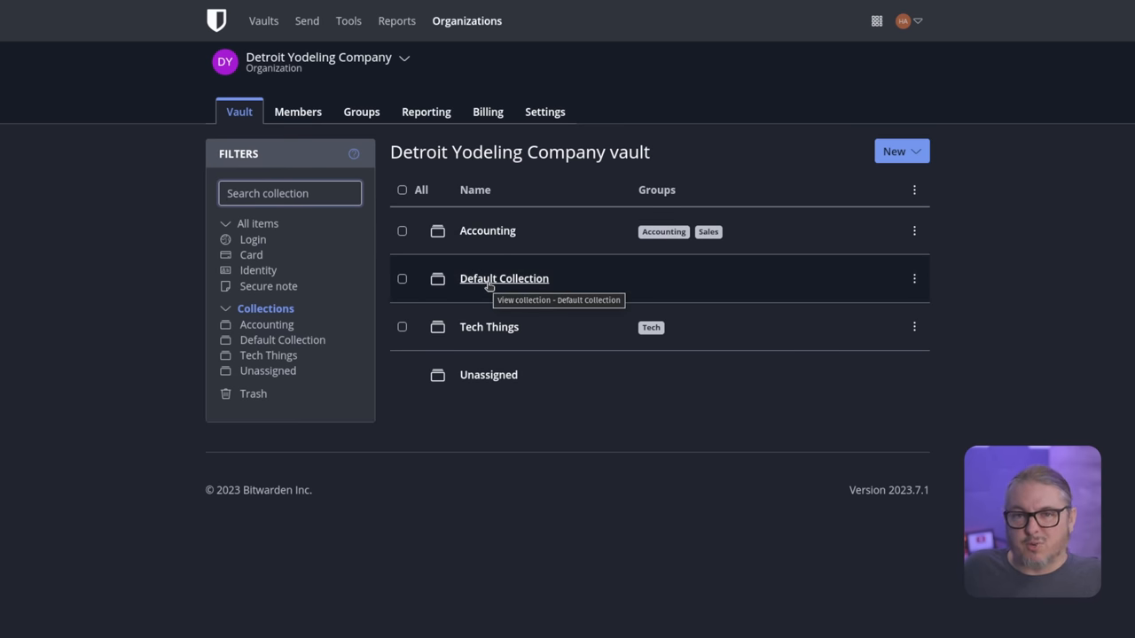
pyautogui.moveTo(506, 333)
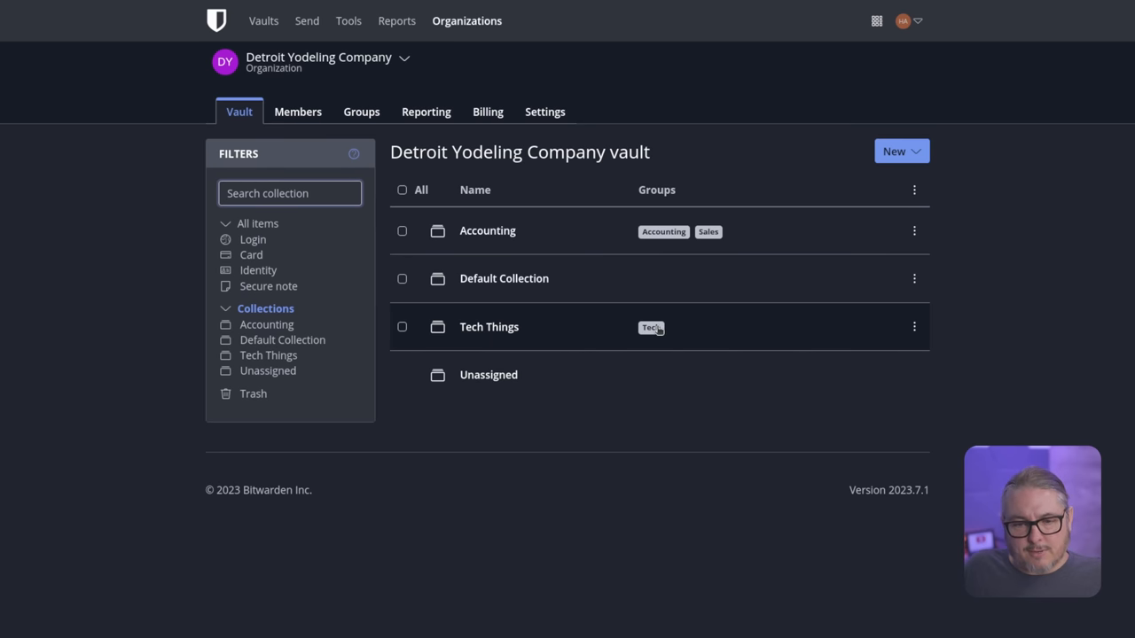
# Change the Tech group's permission level in Tech Things collection access.
pyautogui.click(913, 326)
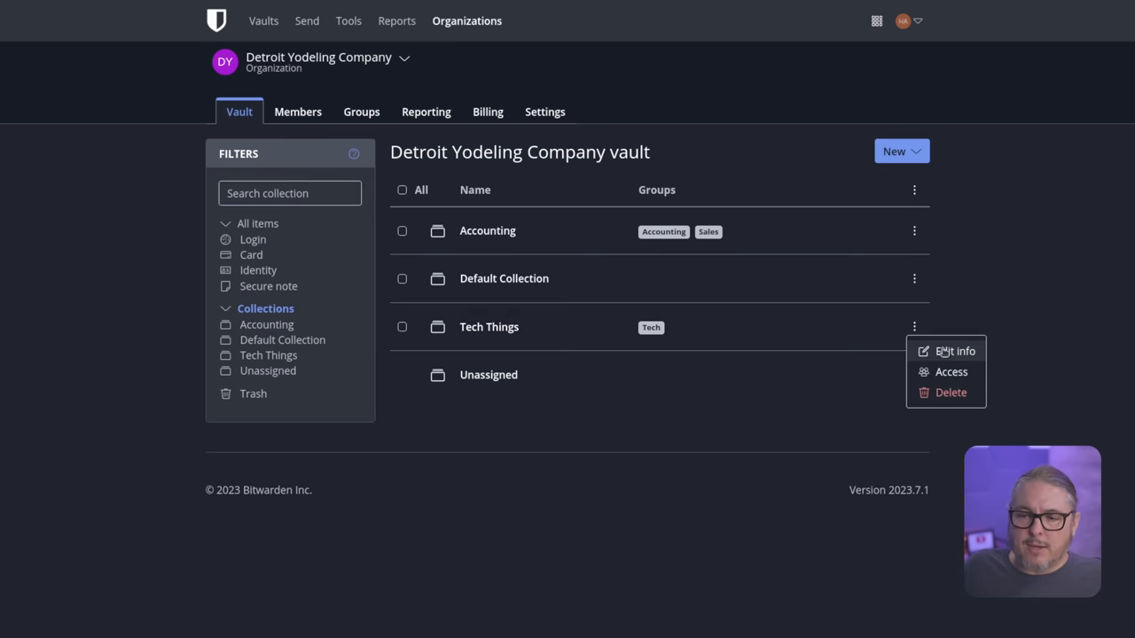
pyautogui.click(950, 371)
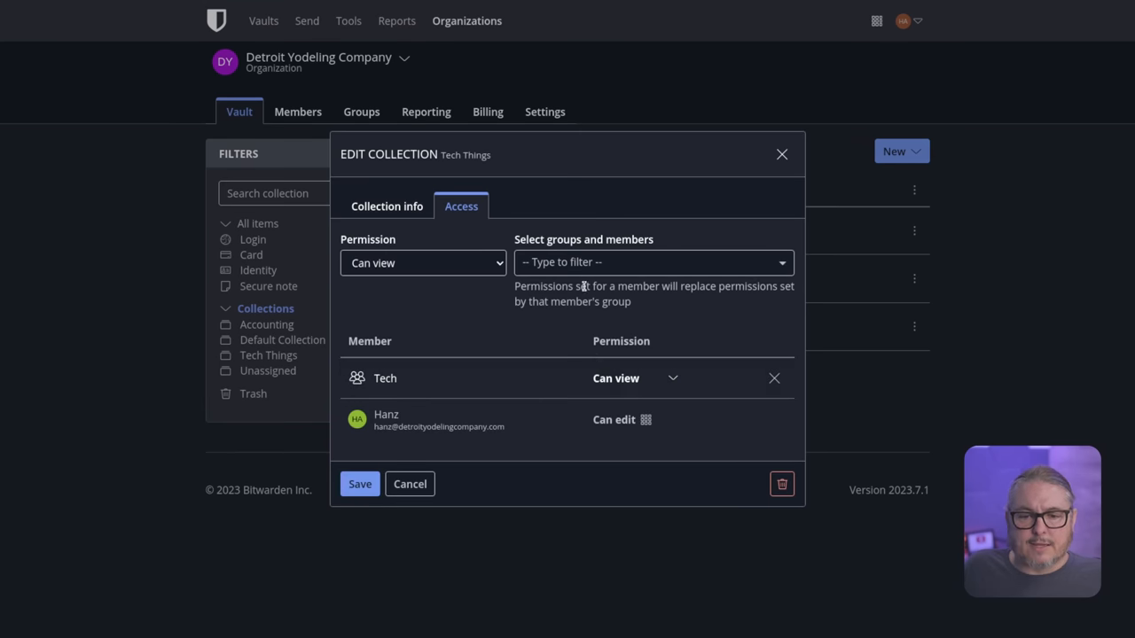
pyautogui.click(631, 377)
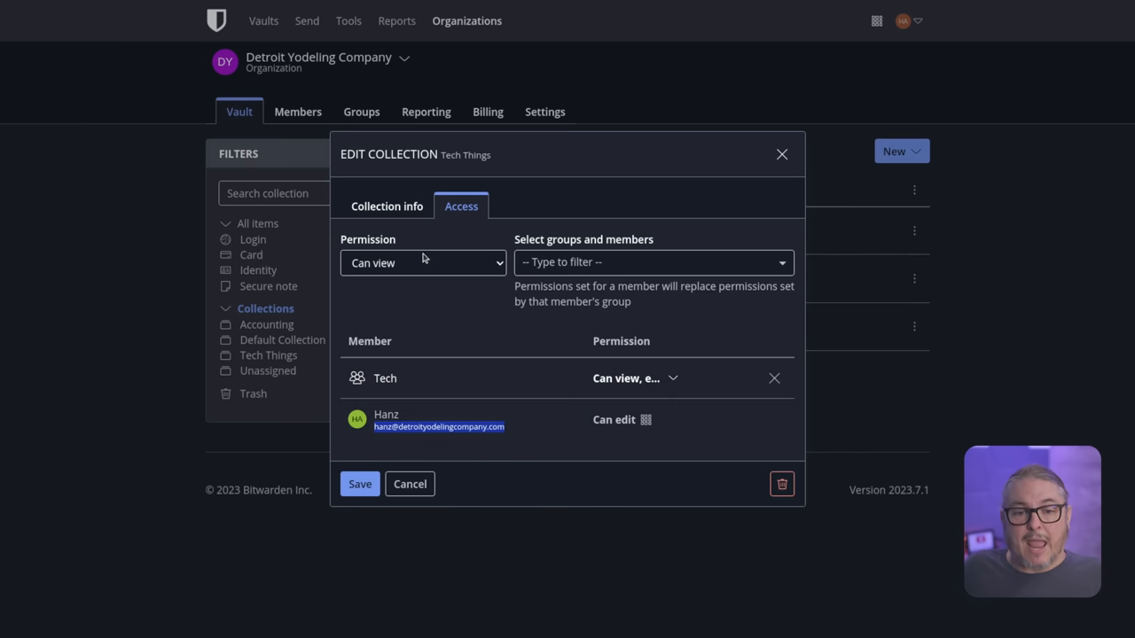
# Add then remove the Sales group, save the access changes, and list groups.
pyautogui.click(653, 261)
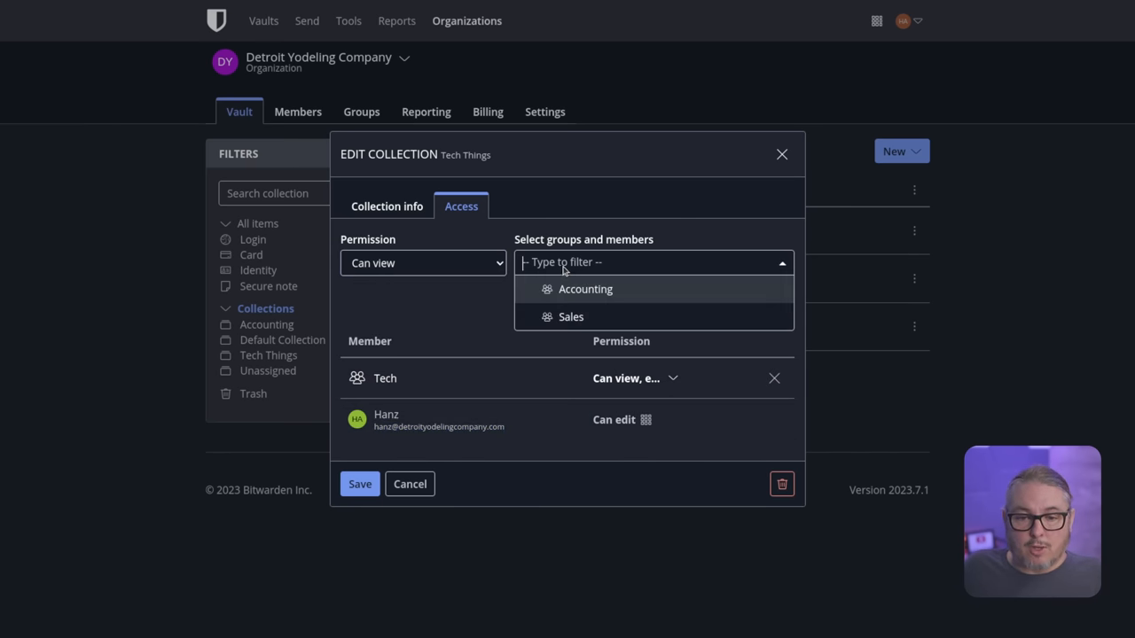
pyautogui.click(569, 316)
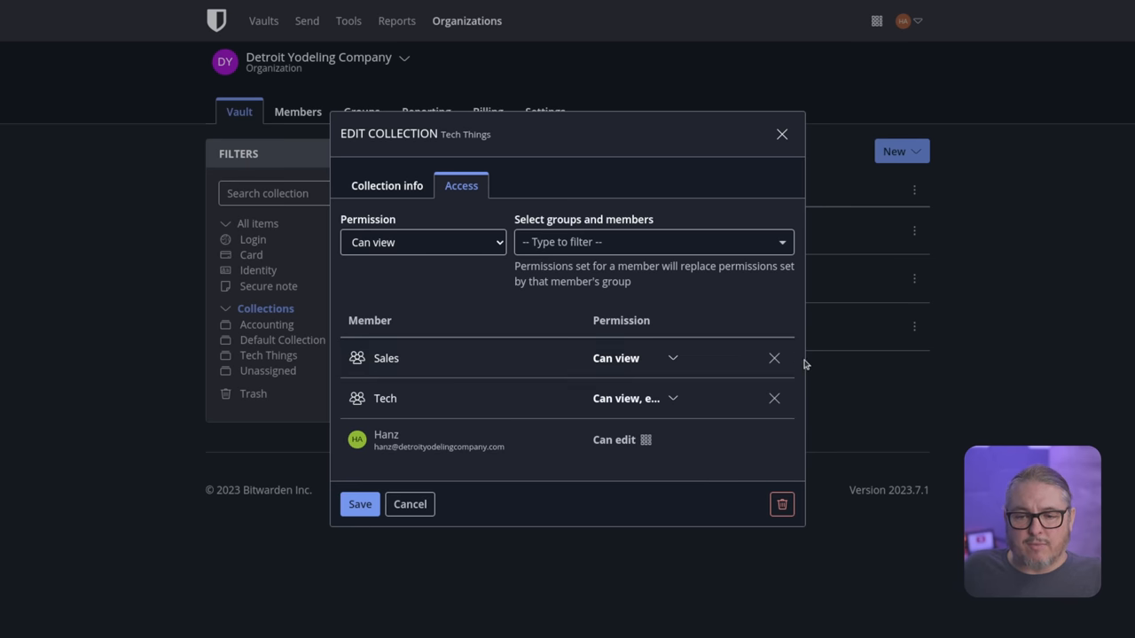
pyautogui.click(773, 358)
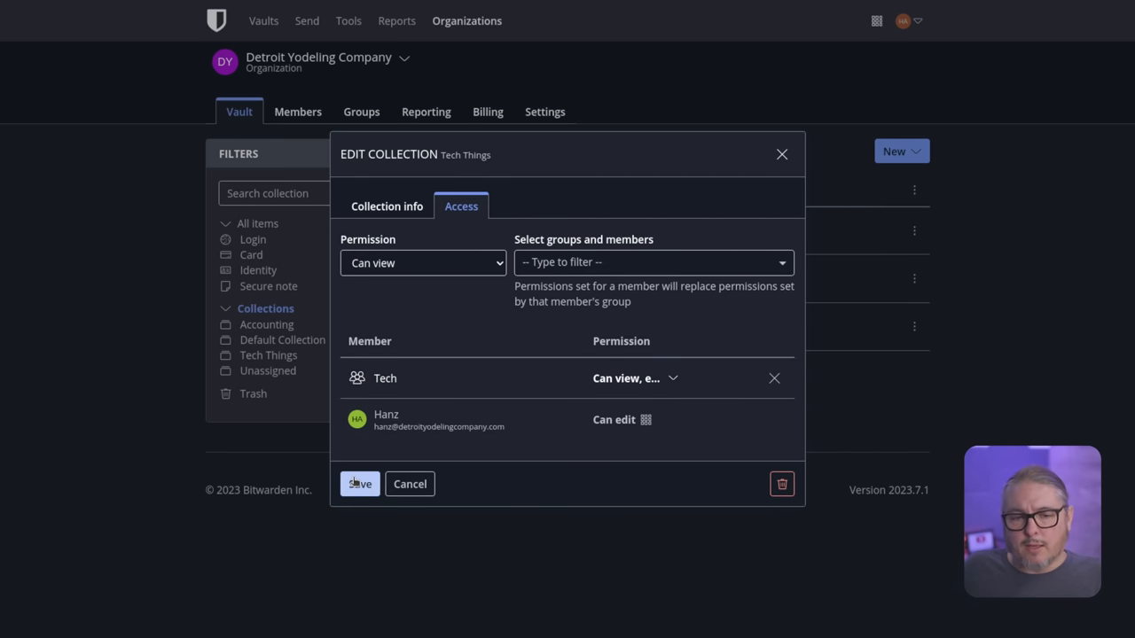
pyautogui.click(359, 484)
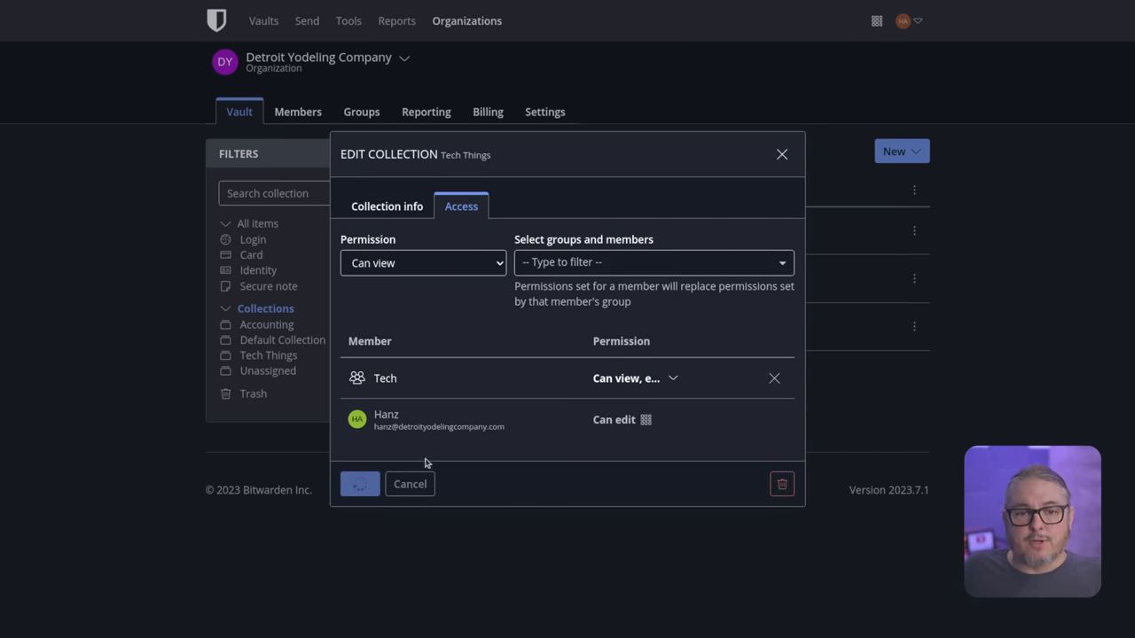
pyautogui.click(359, 484)
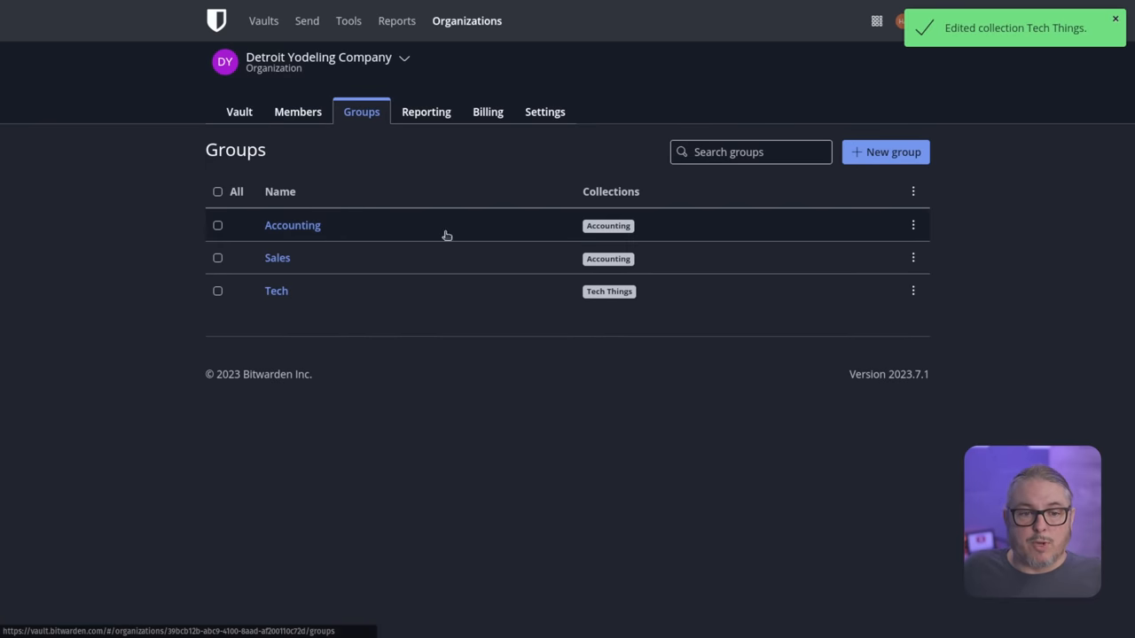
# Review the Accounting group's members, collection access and group info, toggling all-collections access off again.
pyautogui.click(912, 224)
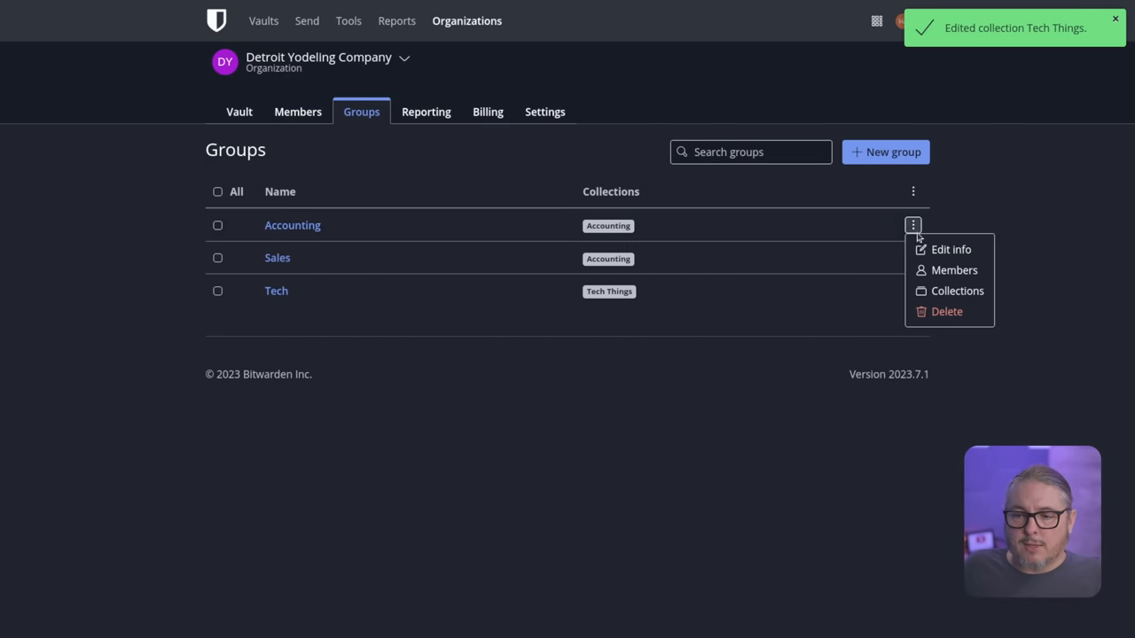
pyautogui.click(954, 270)
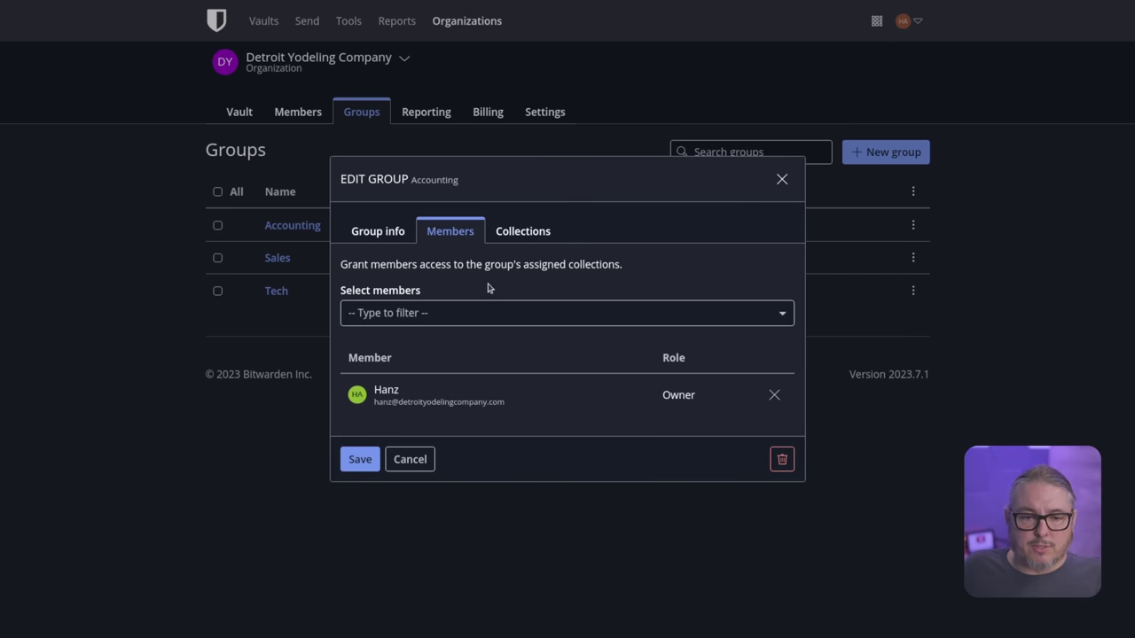
pyautogui.moveTo(464, 304)
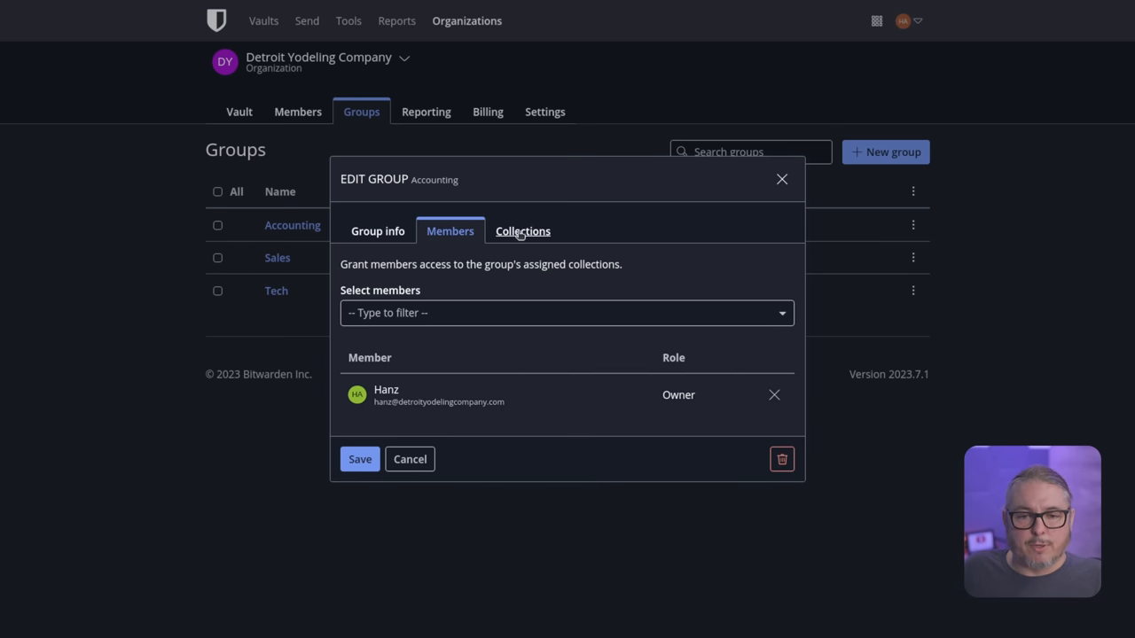
pyautogui.click(522, 232)
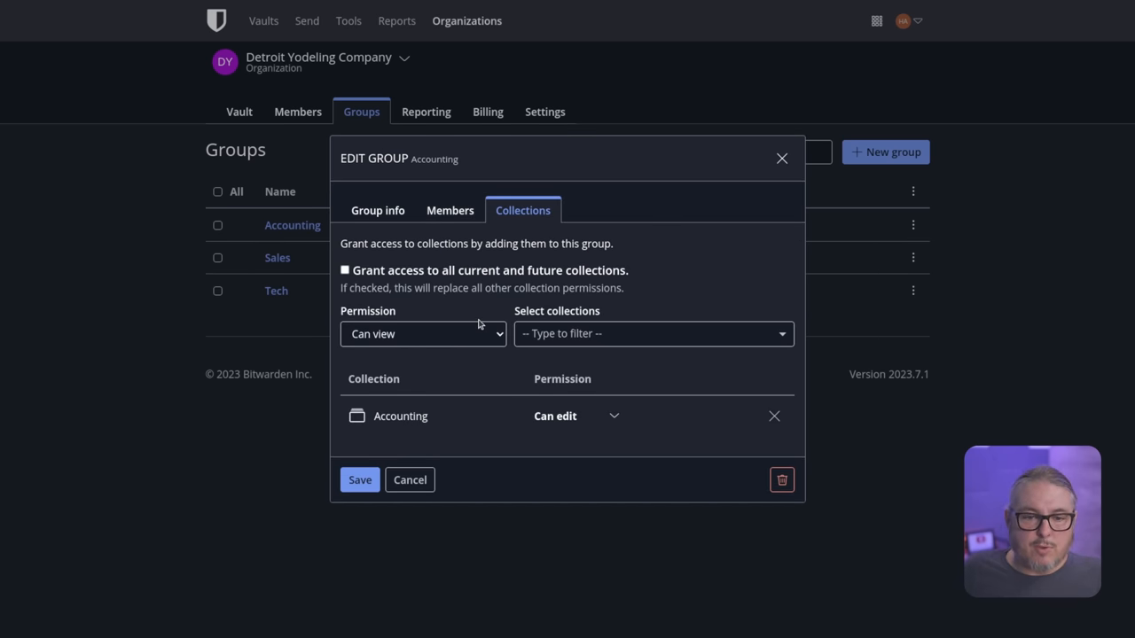
pyautogui.click(344, 269)
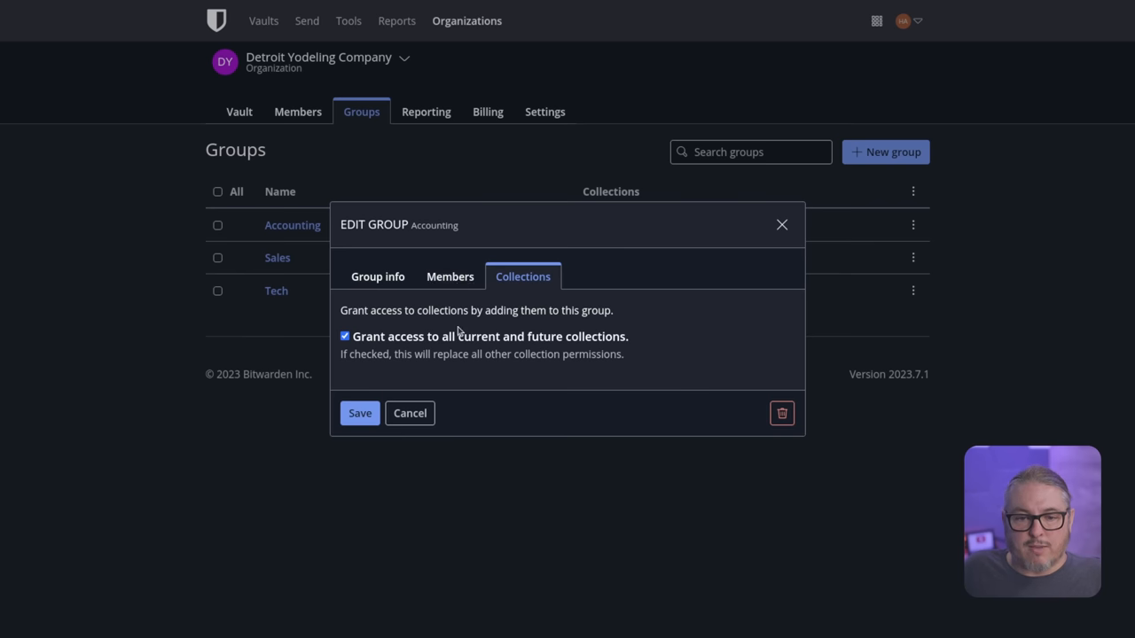
pyautogui.moveTo(525, 354)
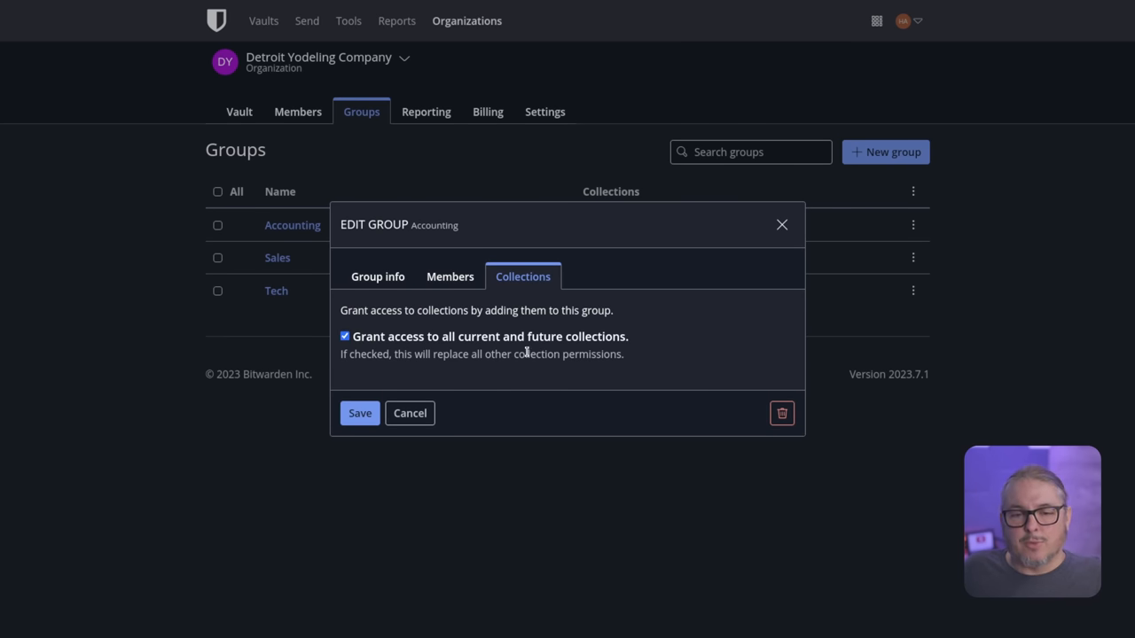
pyautogui.click(344, 337)
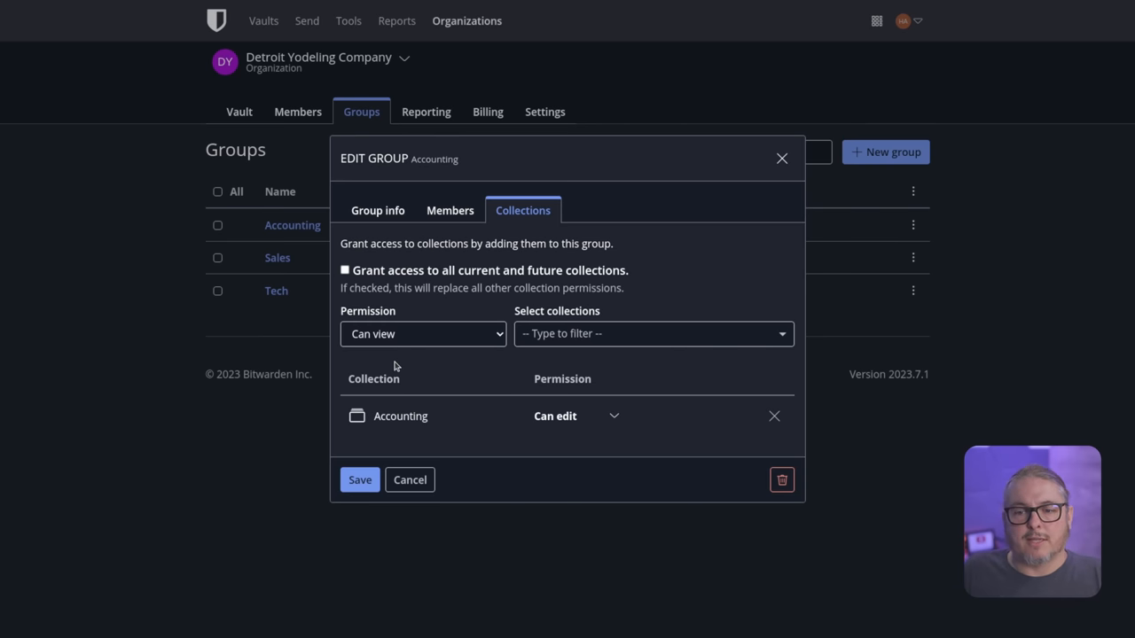
pyautogui.click(378, 210)
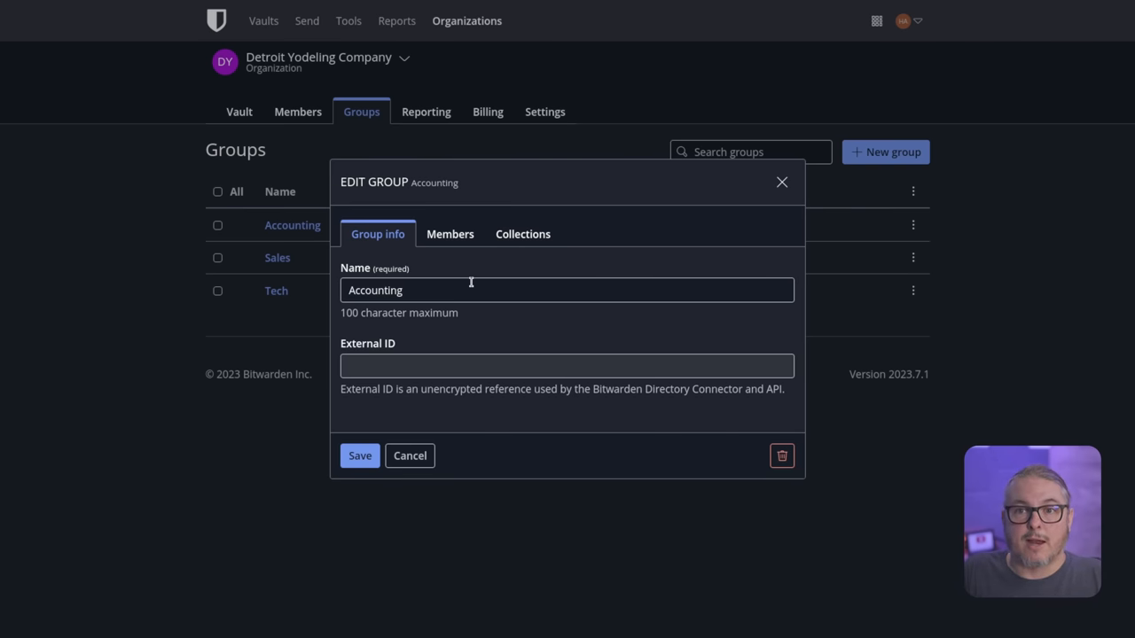
pyautogui.moveTo(824, 177)
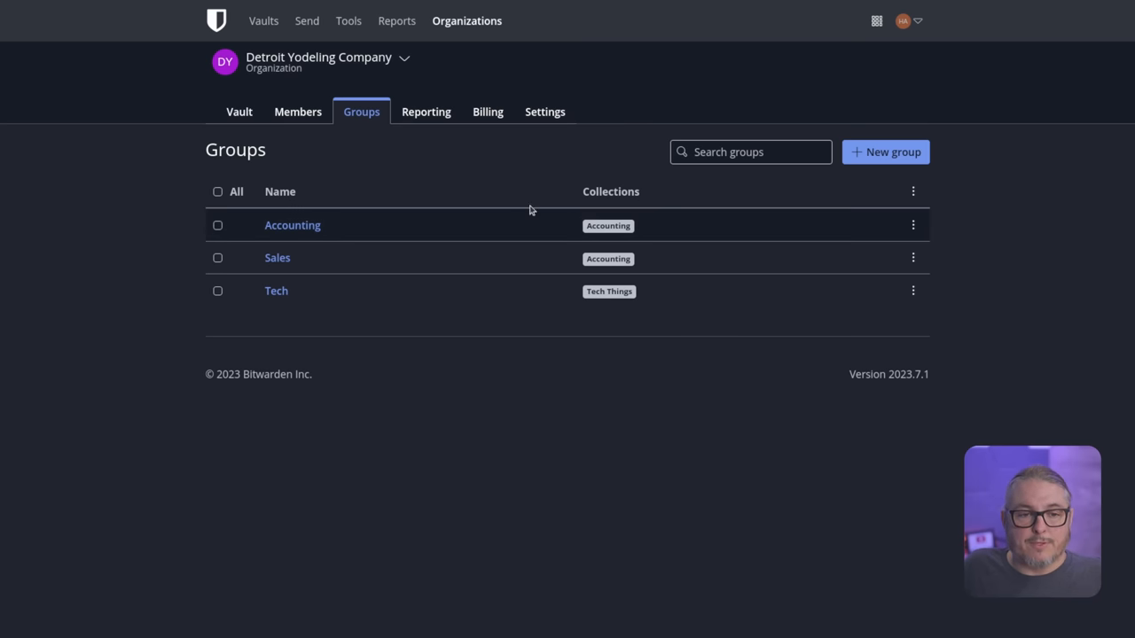
# View the Some Things item's event log from the organization vault.
pyautogui.click(238, 112)
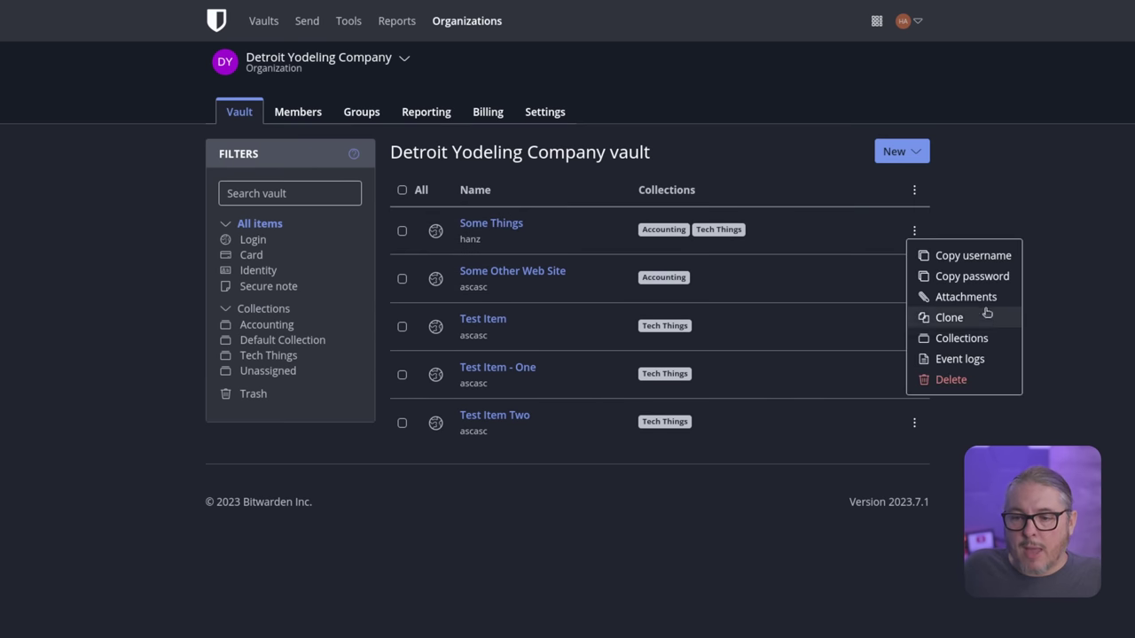
pyautogui.click(959, 358)
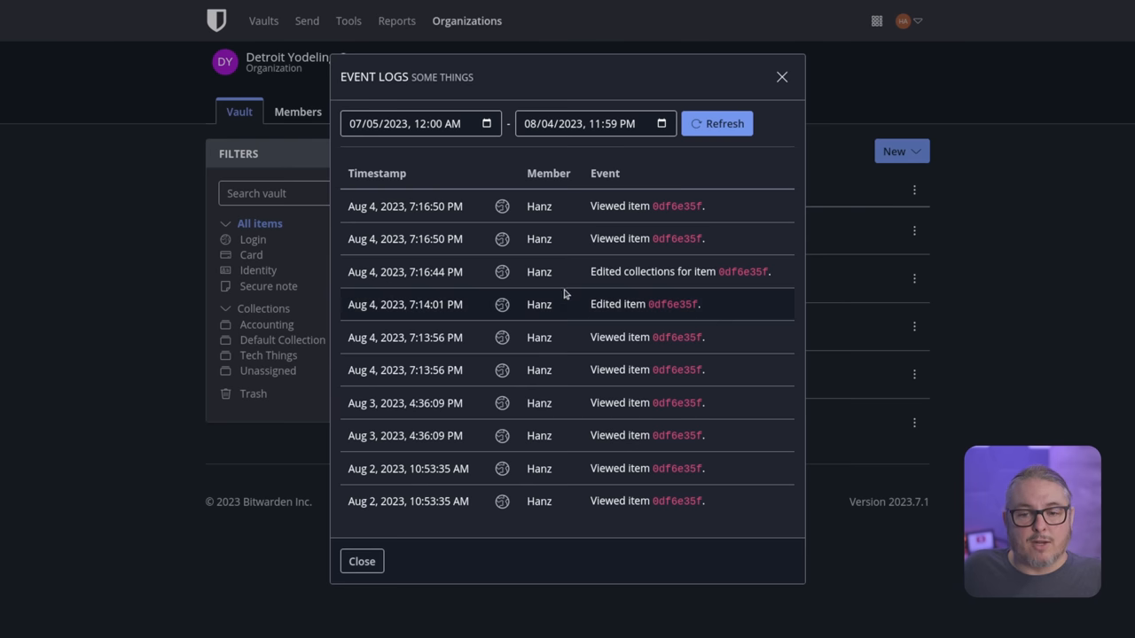
pyautogui.moveTo(670, 202)
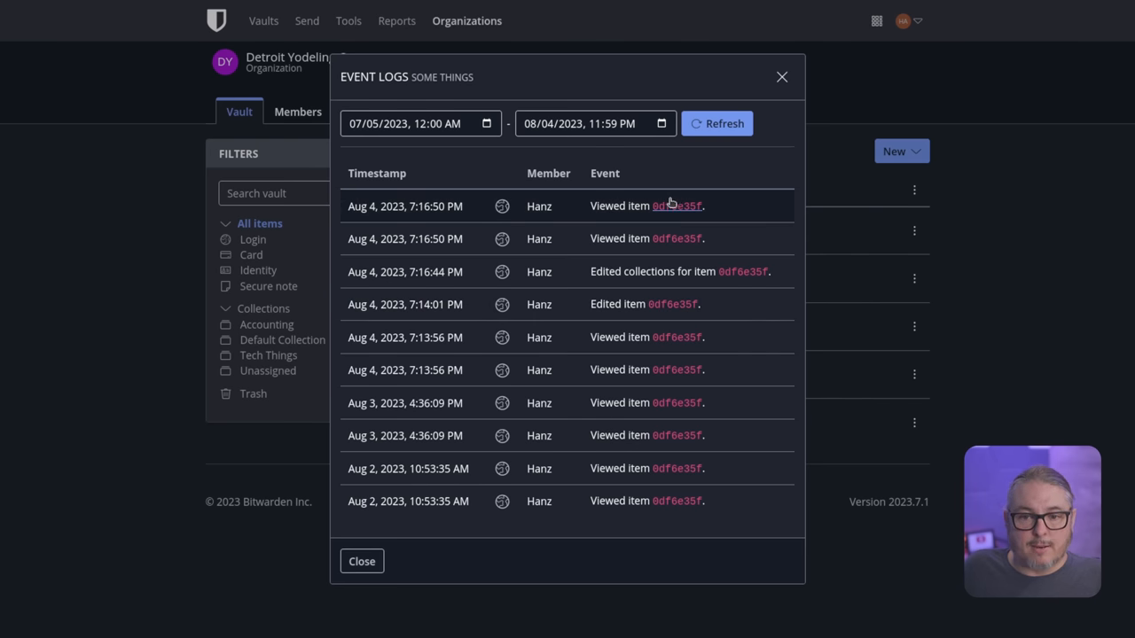
pyautogui.moveTo(474, 273)
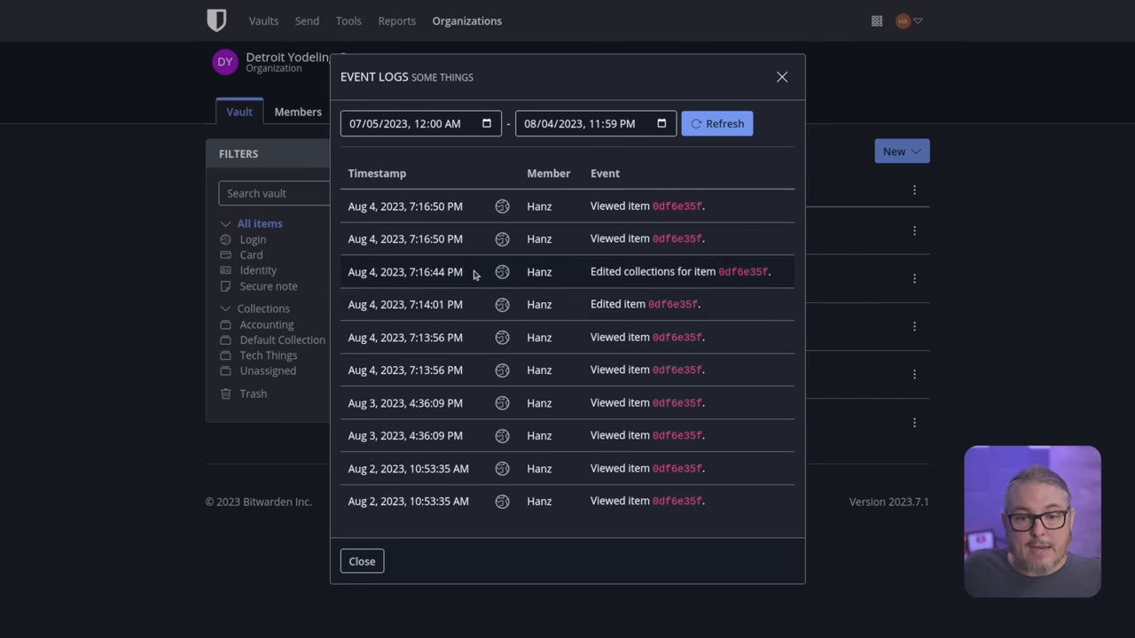
pyautogui.moveTo(583, 440)
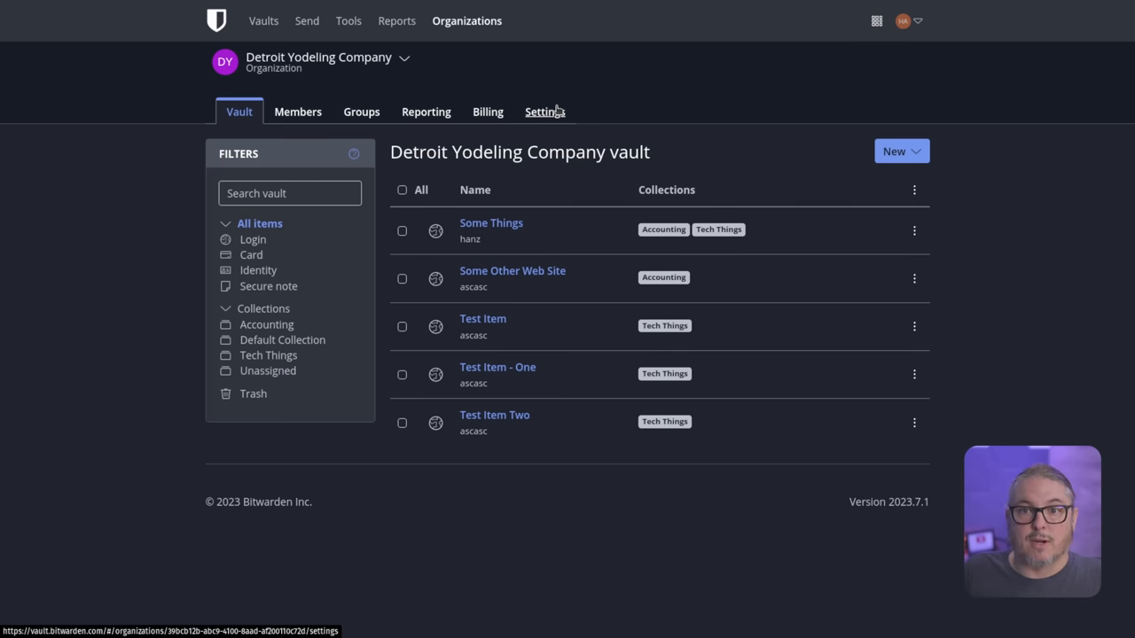
# Open the organization's Reporting Event logs and scroll through Hanz's recent actions.
pyautogui.click(425, 110)
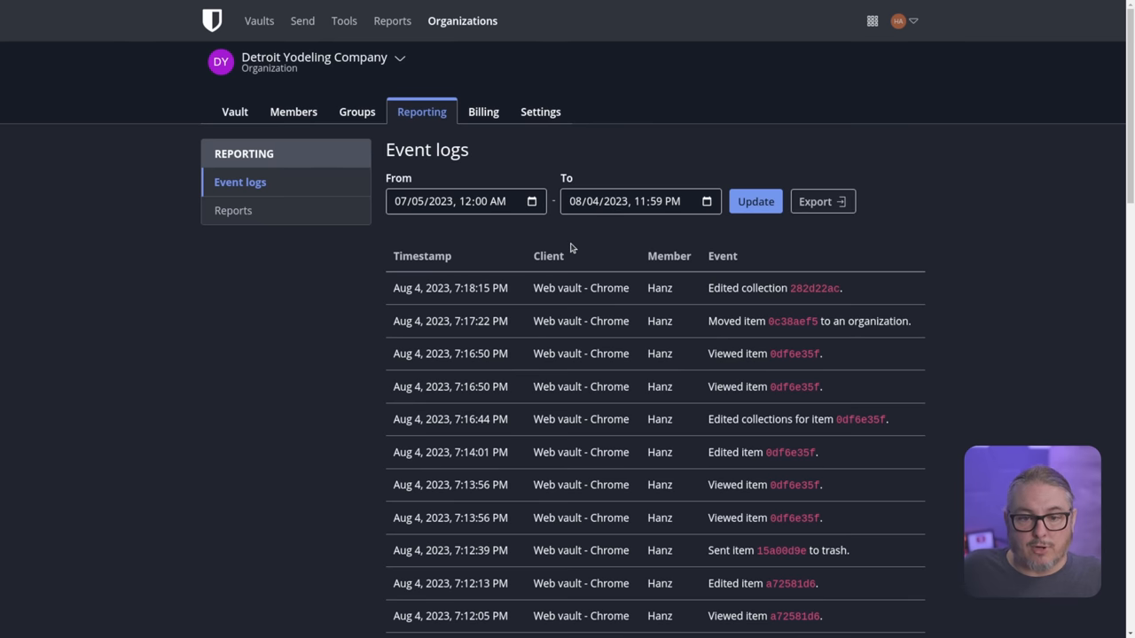
pyautogui.scroll(-3)
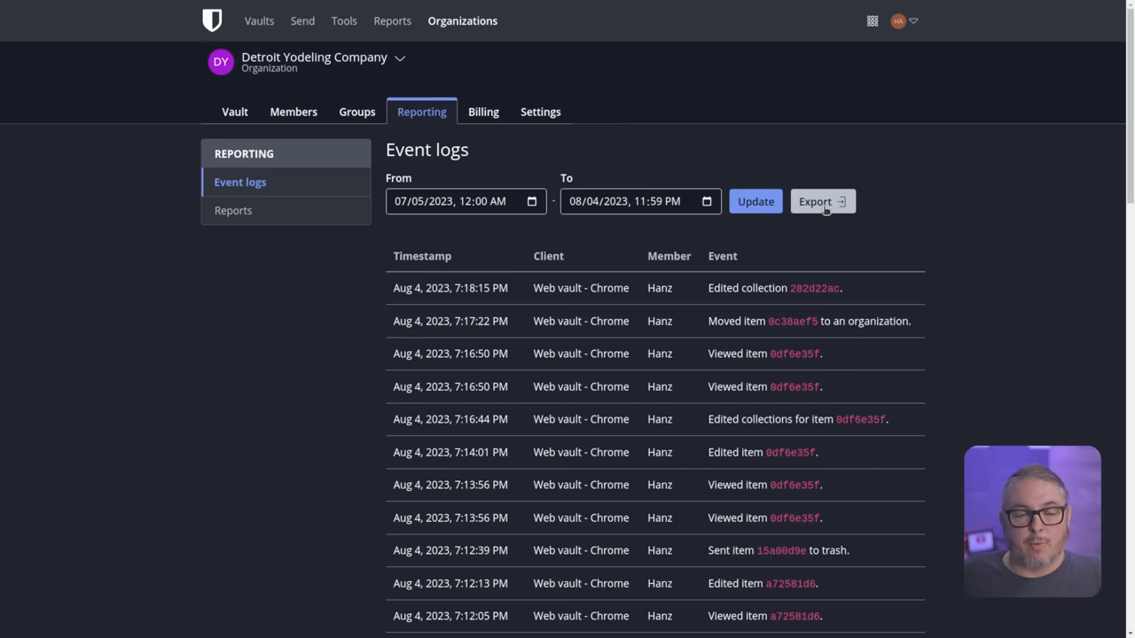
# Open Settings > Policies and scroll from the two-step login policy to auto-fill.
pyautogui.click(540, 110)
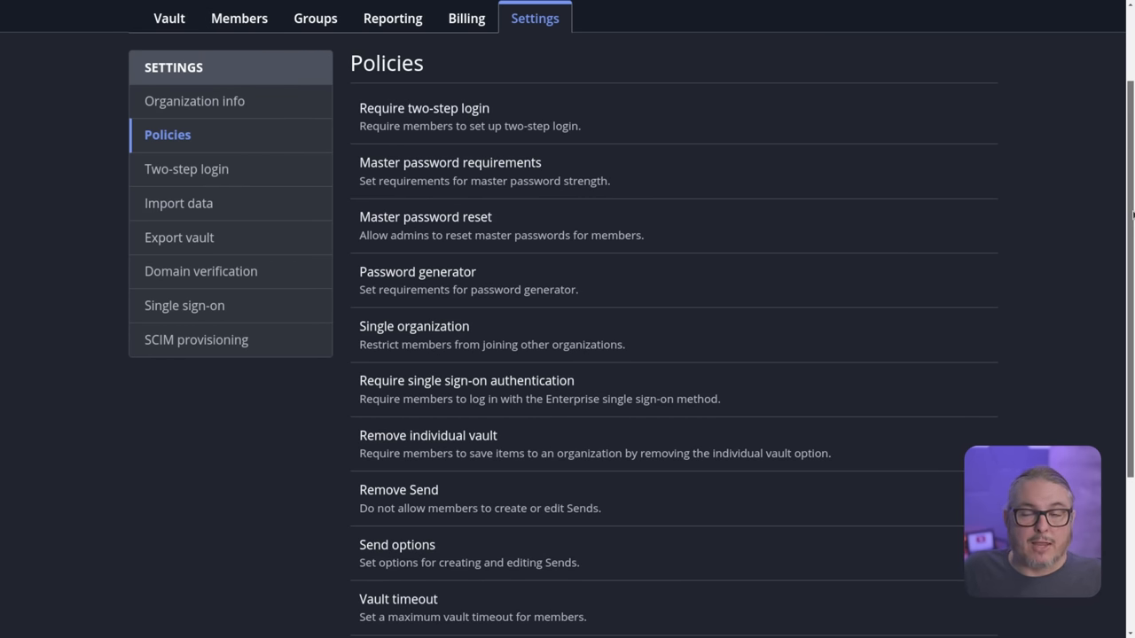
pyautogui.moveTo(559, 149)
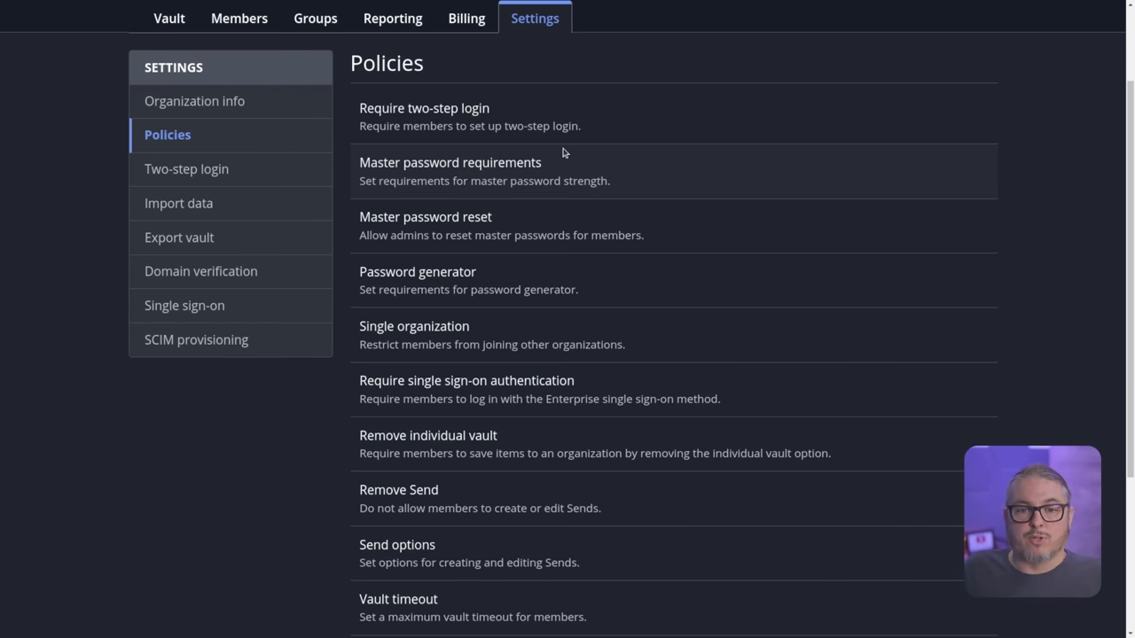
pyautogui.moveTo(452, 118)
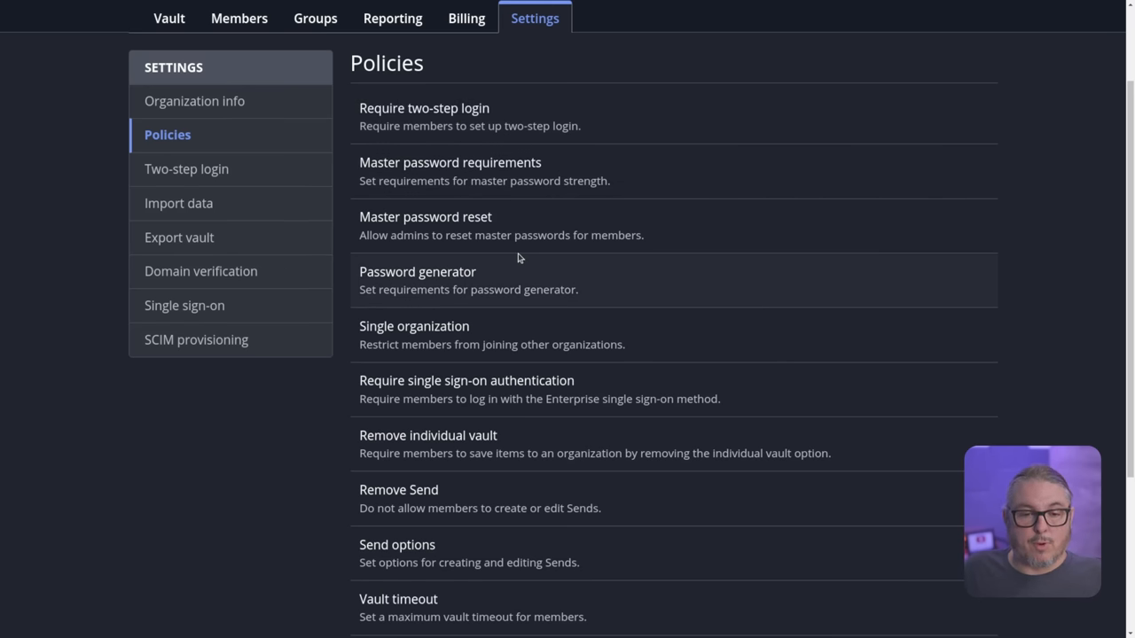
pyautogui.moveTo(512, 232)
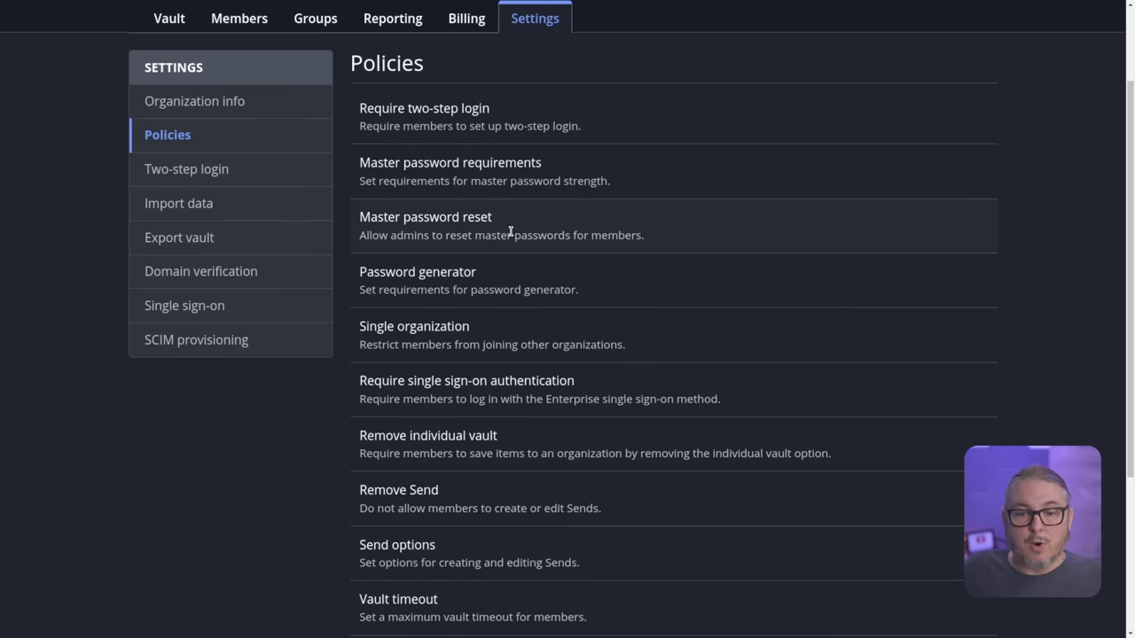
pyautogui.scroll(-3)
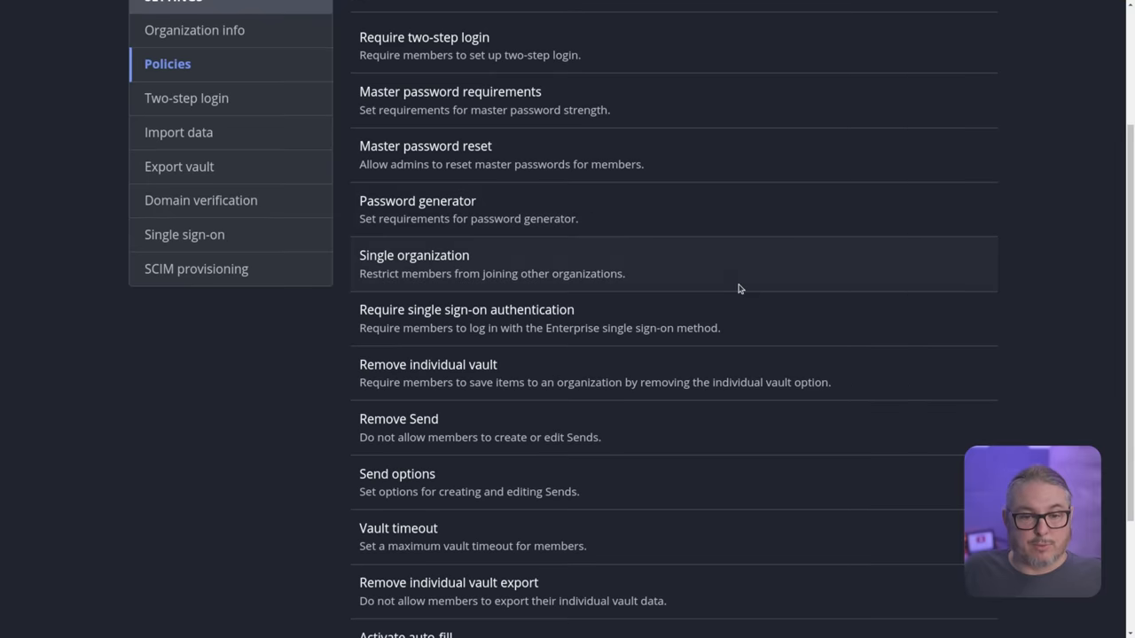
pyautogui.scroll(-3)
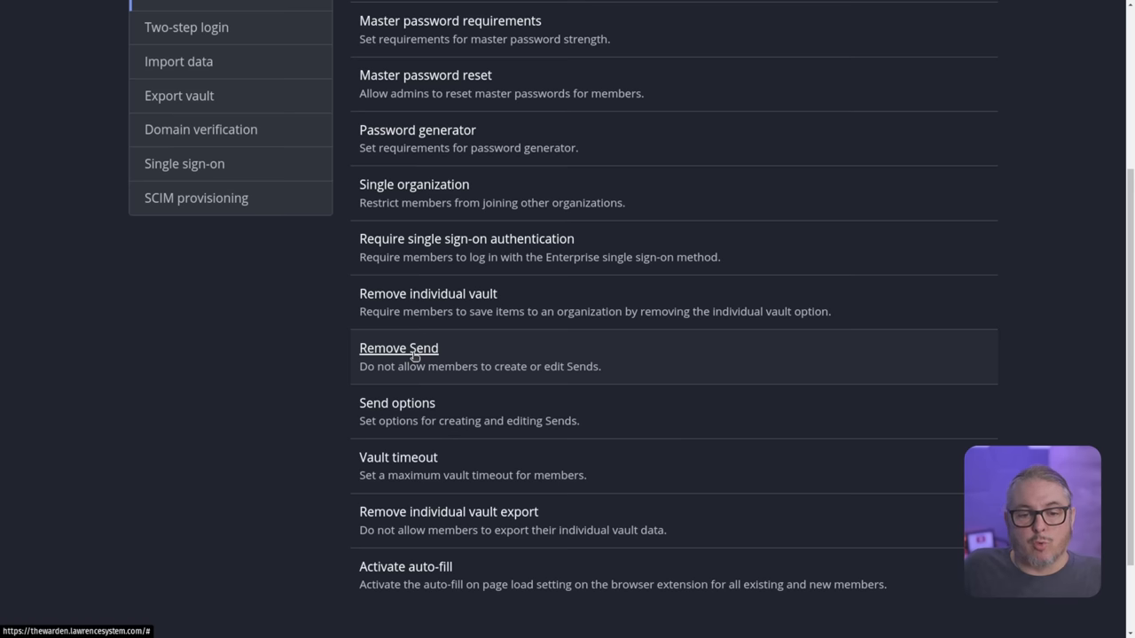
pyautogui.moveTo(545, 408)
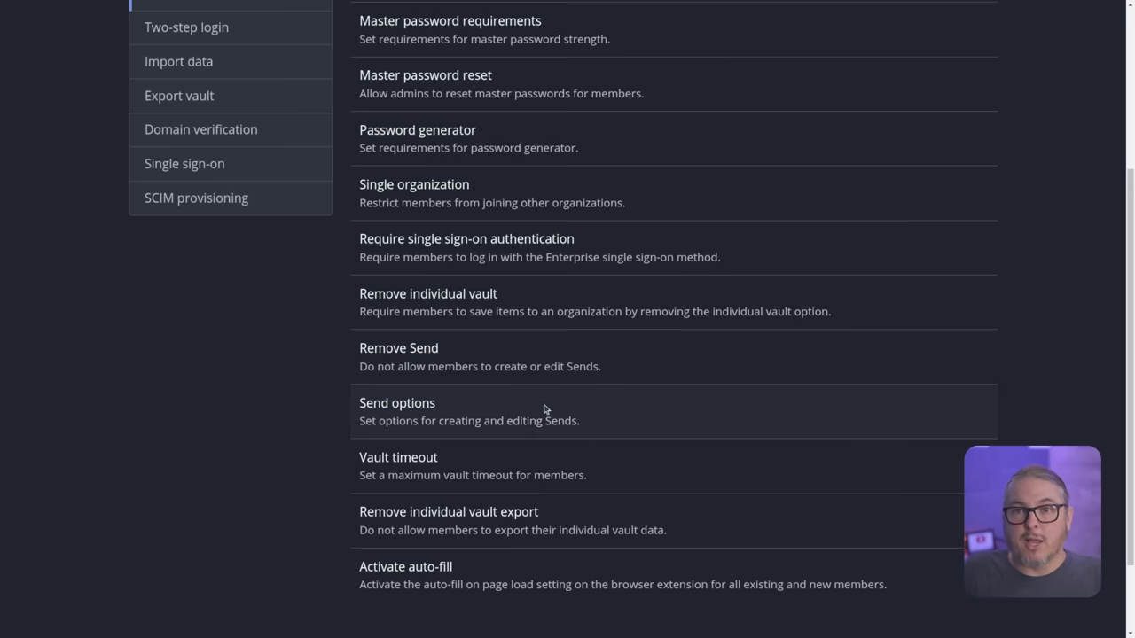